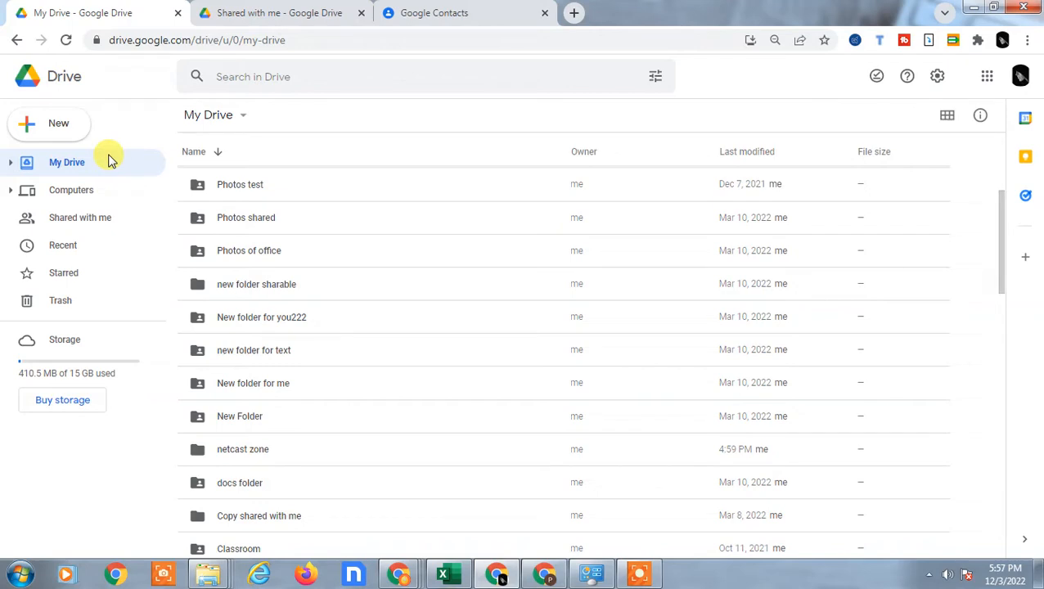
pyautogui.moveTo(72, 92)
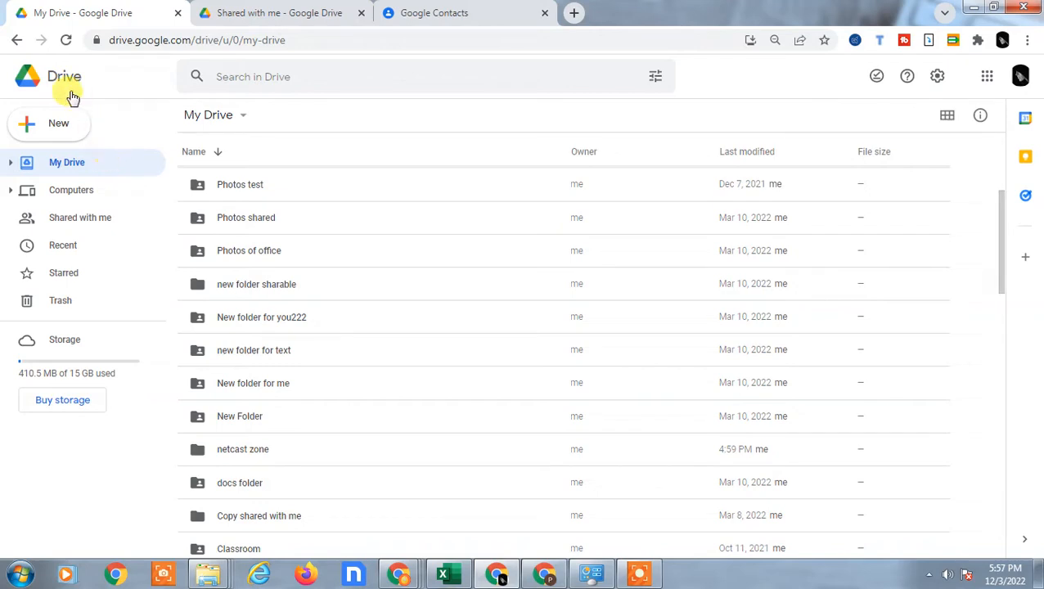
# - Reload My Drive from the Drive logo and switch the file list to grid cards
pyautogui.click(63, 77)
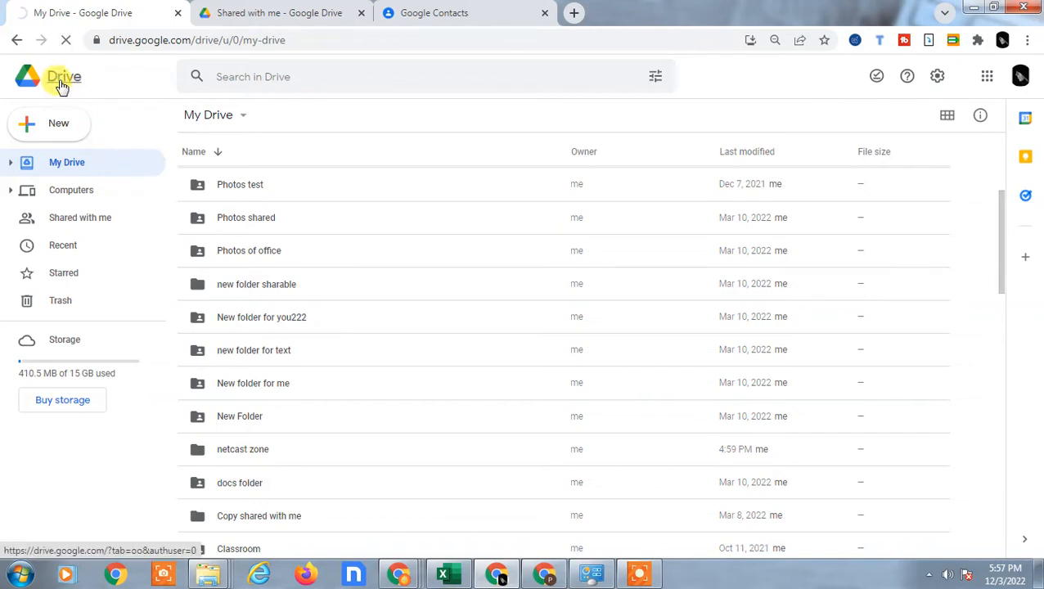
pyautogui.click(64, 77)
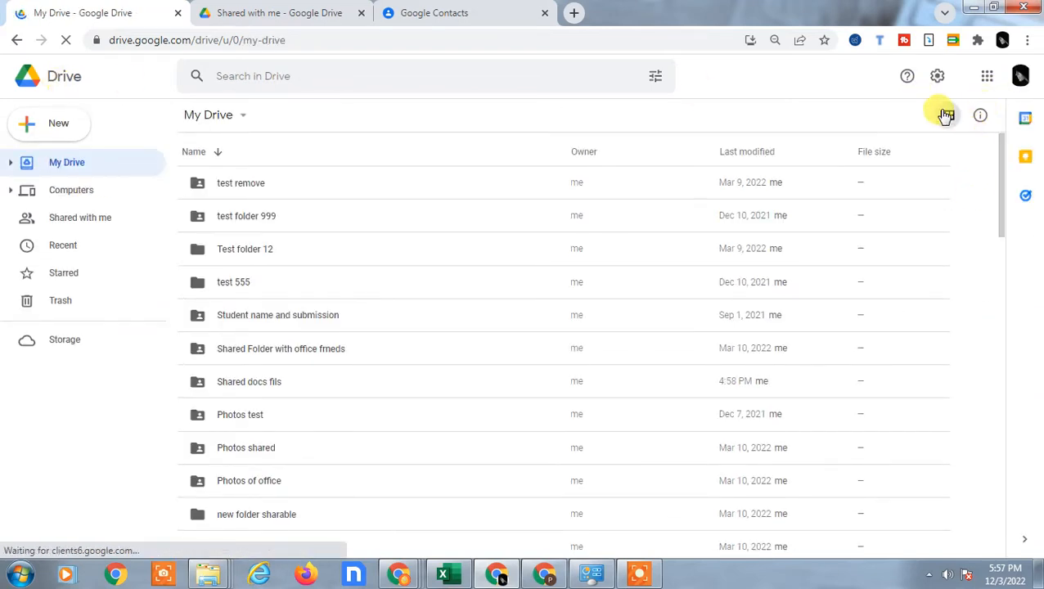
pyautogui.click(946, 114)
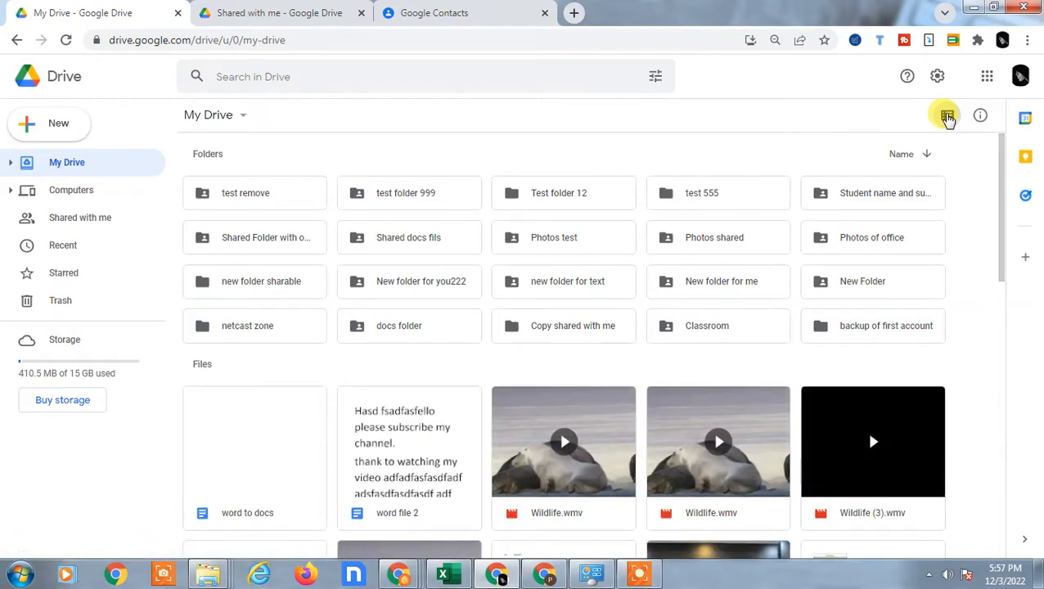
pyautogui.click(947, 115)
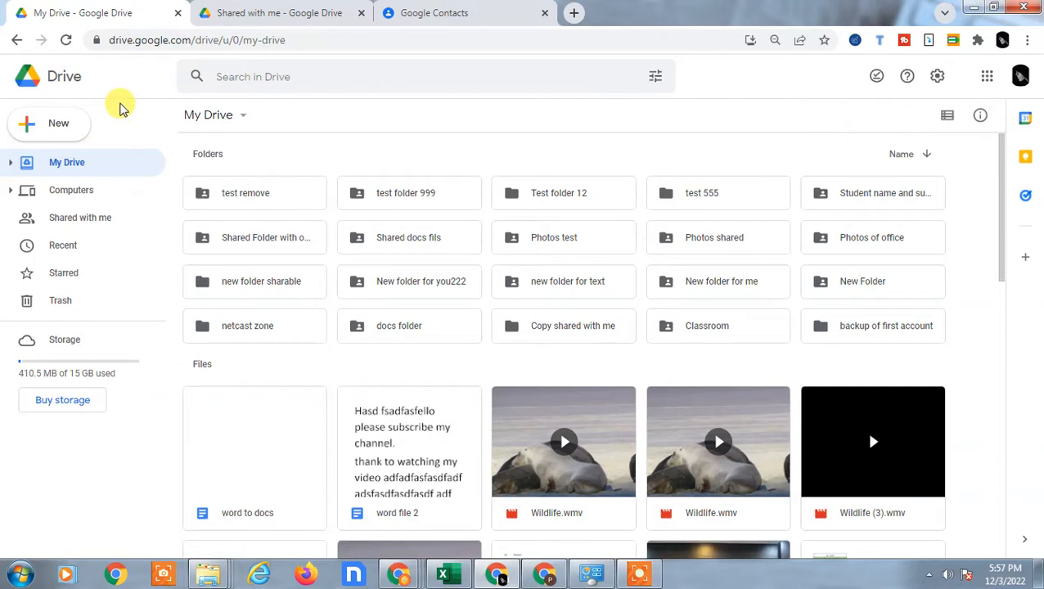
pyautogui.moveTo(134, 105)
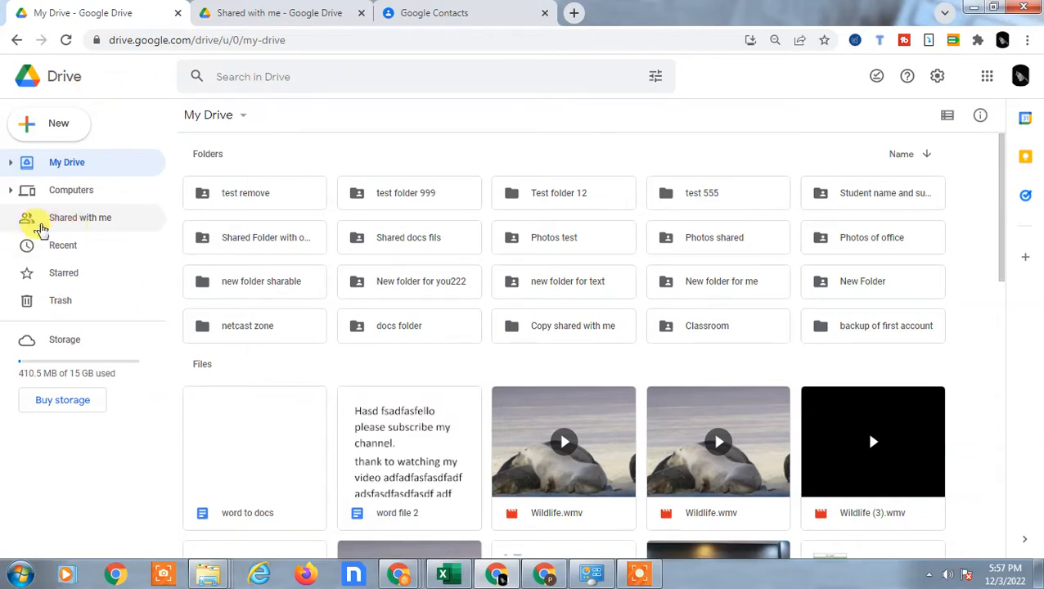
pyautogui.moveTo(80, 216)
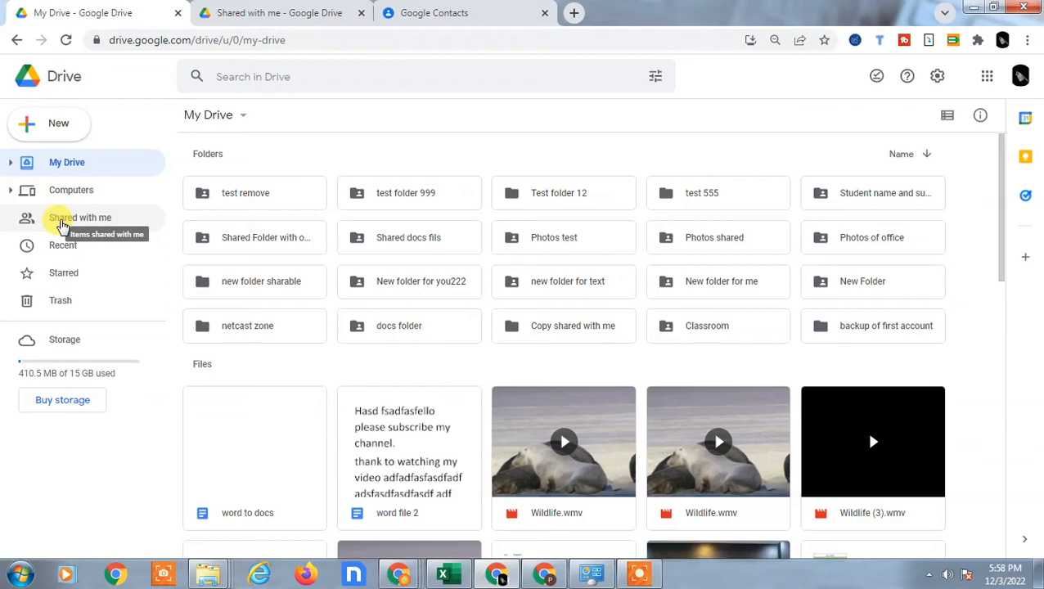
# - Go to Shared with me and browse its suggested items and shared folders
pyautogui.click(80, 218)
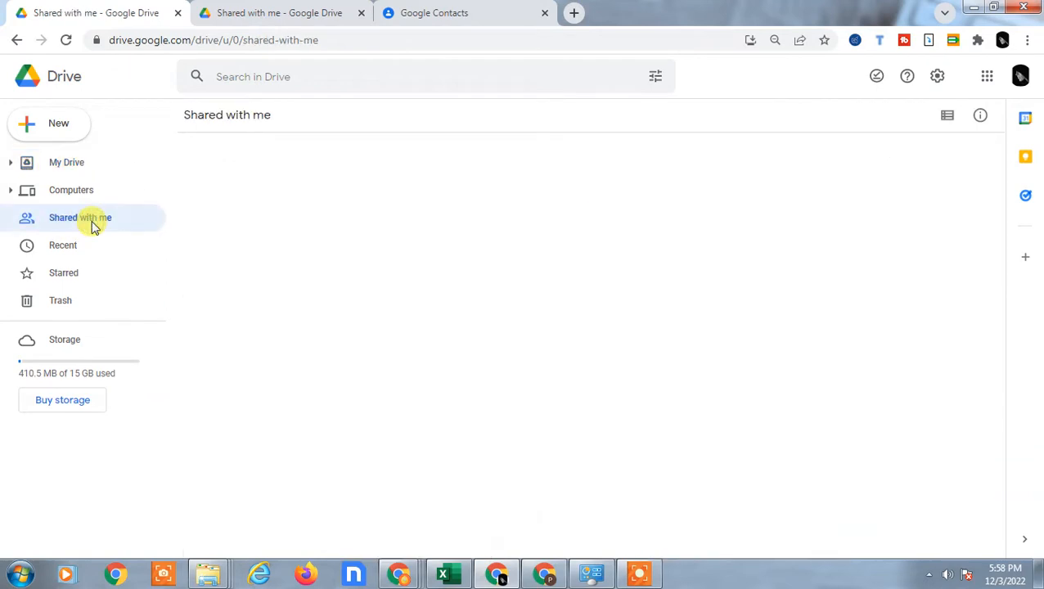
pyautogui.click(80, 217)
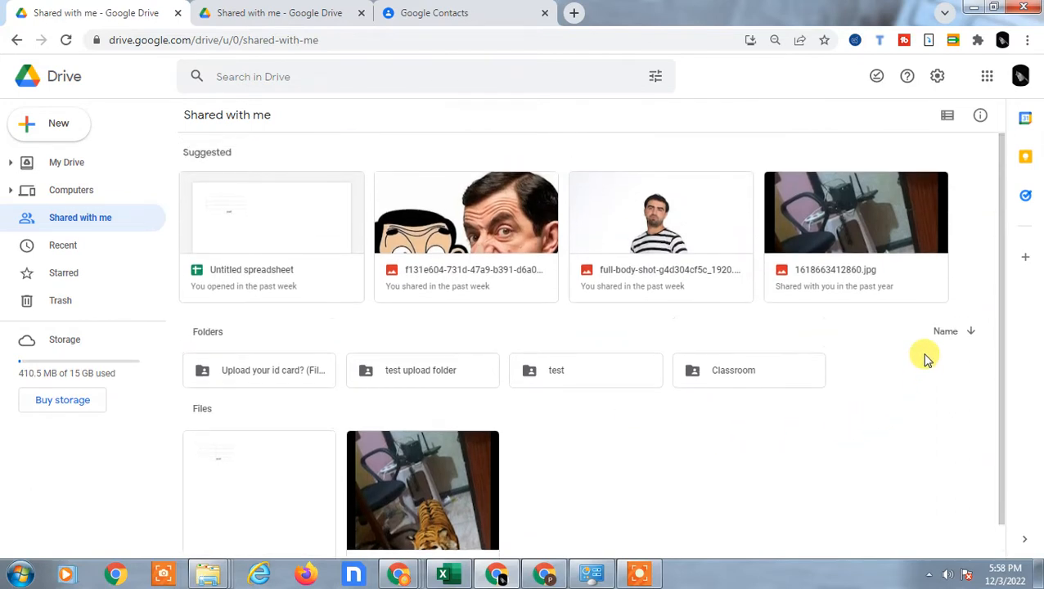
pyautogui.click(271, 370)
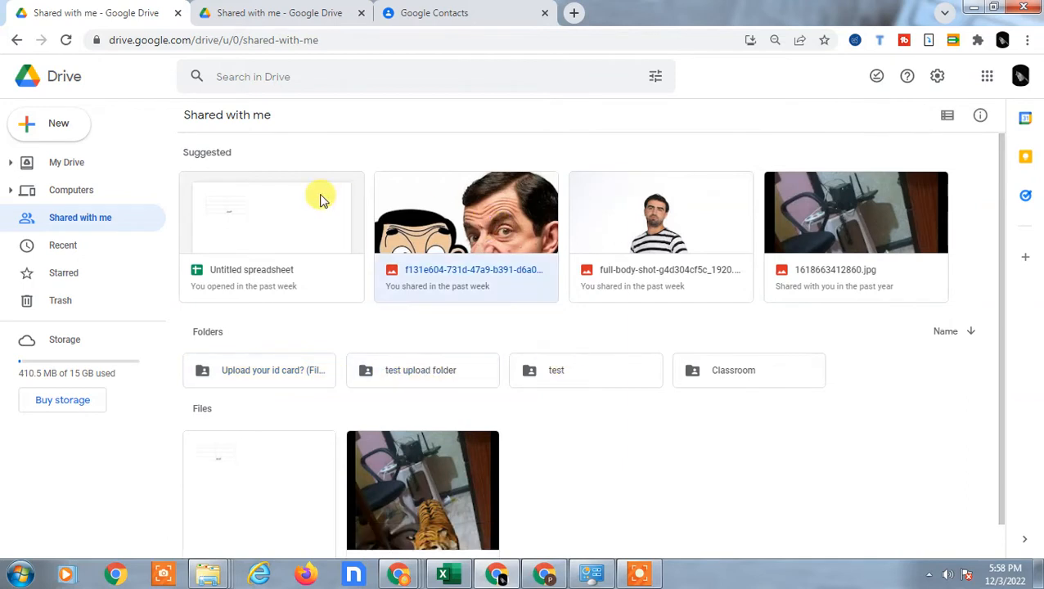
pyautogui.scroll(-3)
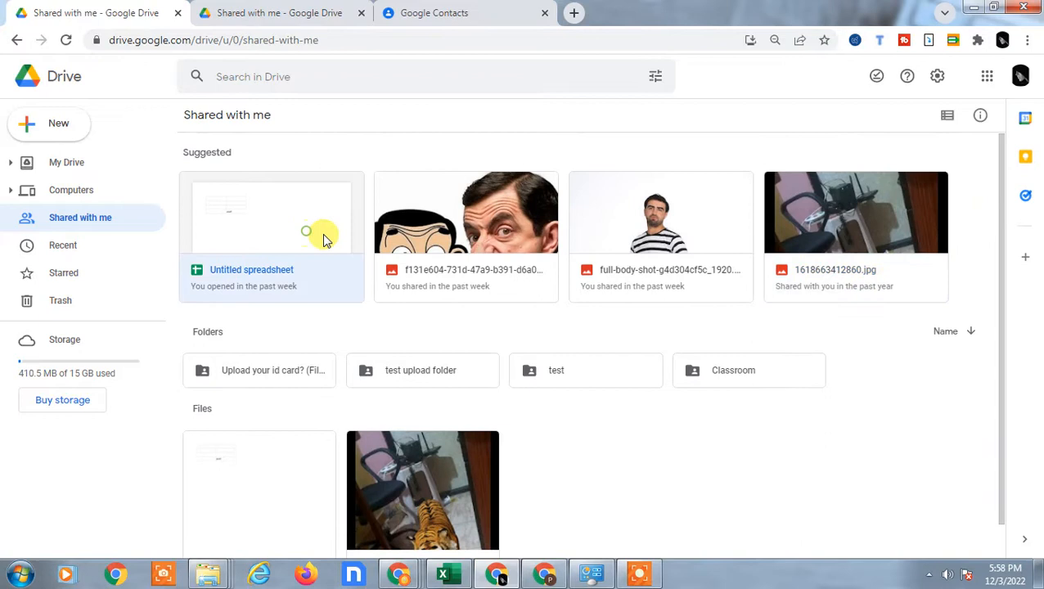
pyautogui.moveTo(618, 233)
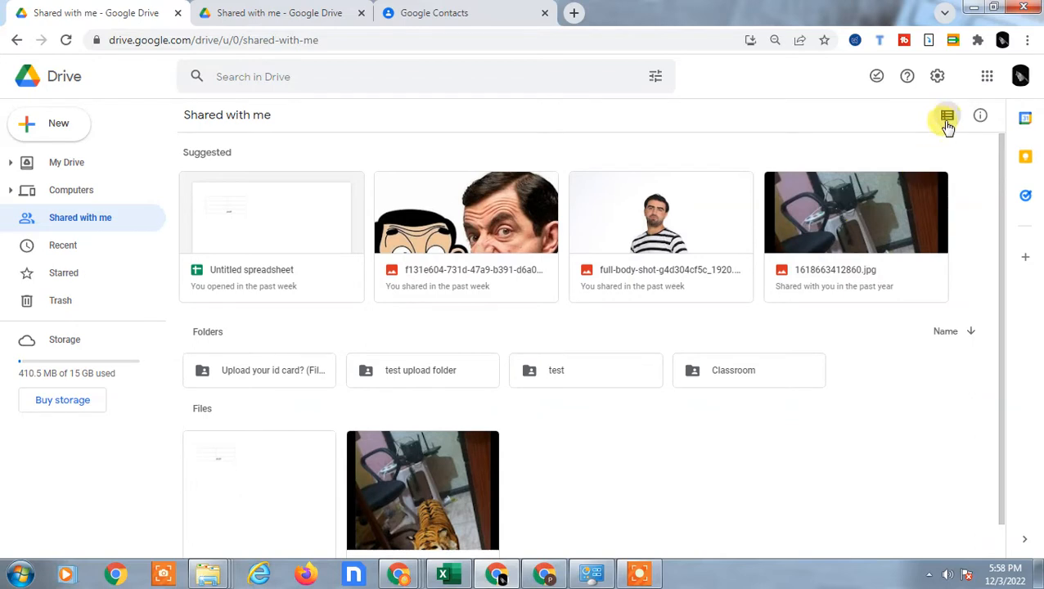
# - Switch shared items to list view and bring up actions for 'Upload your id card? (File responses)'
pyautogui.click(945, 114)
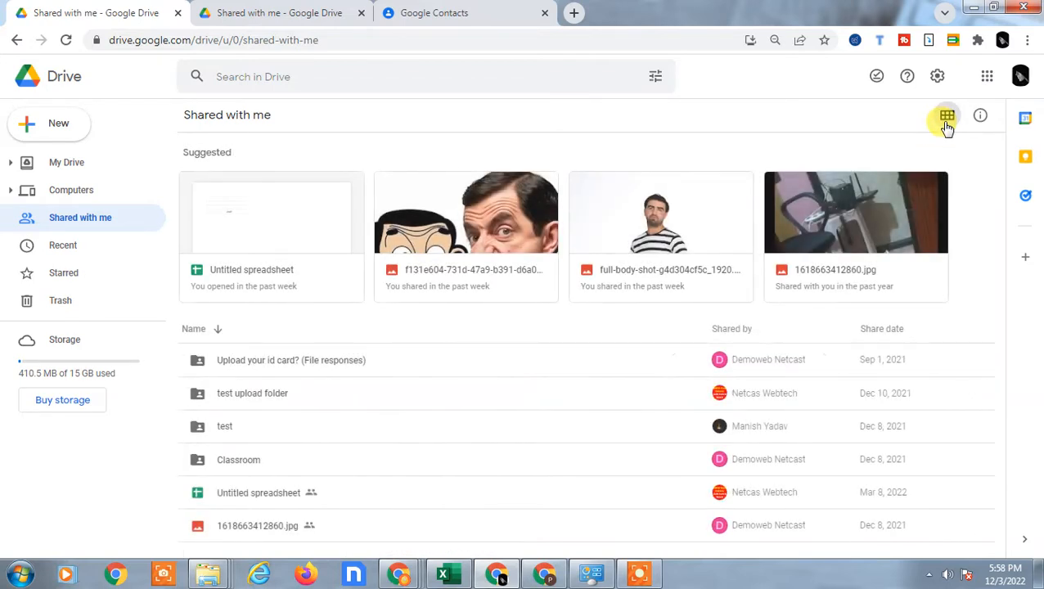
pyautogui.moveTo(818, 392)
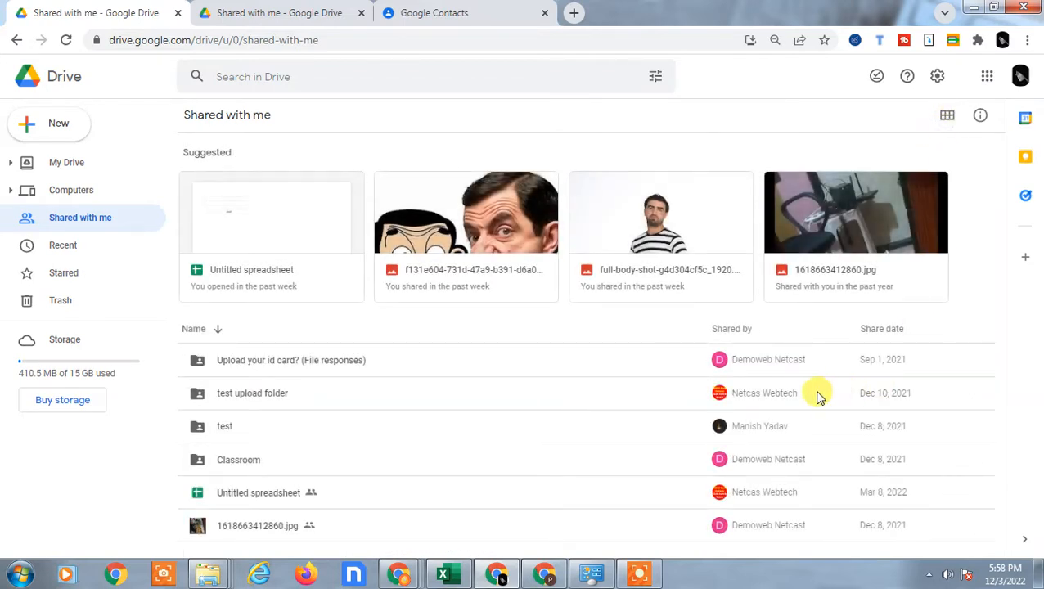
pyautogui.moveTo(663, 357)
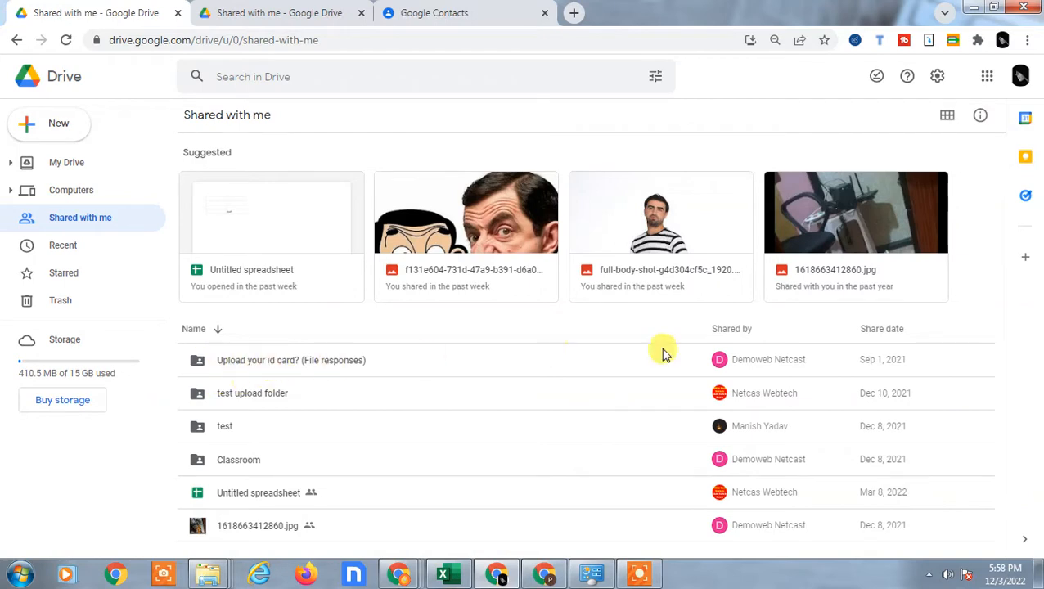
pyautogui.moveTo(733, 365)
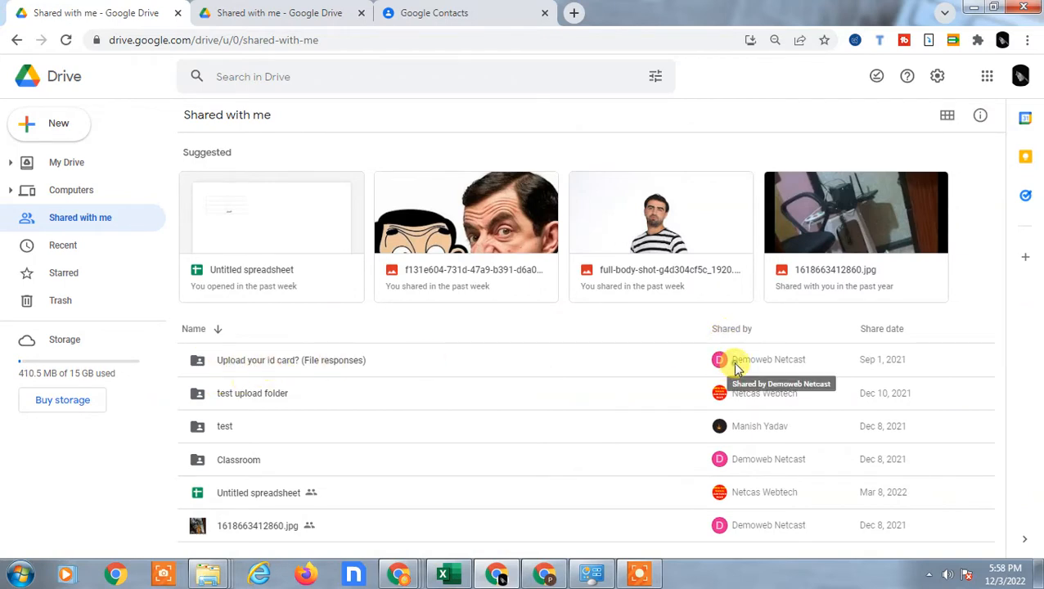
pyautogui.click(291, 360)
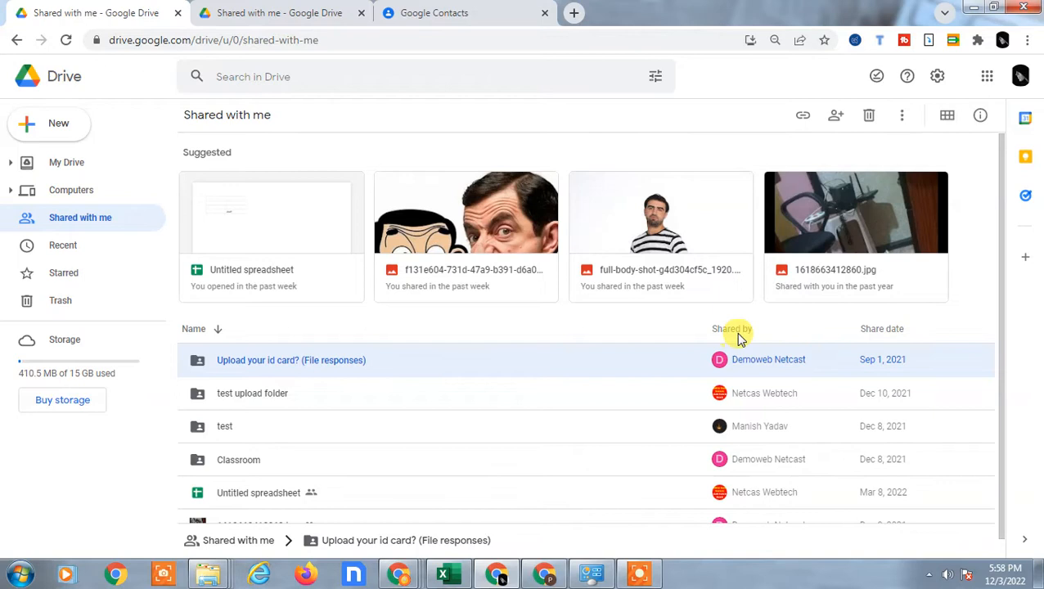
pyautogui.moveTo(859, 374)
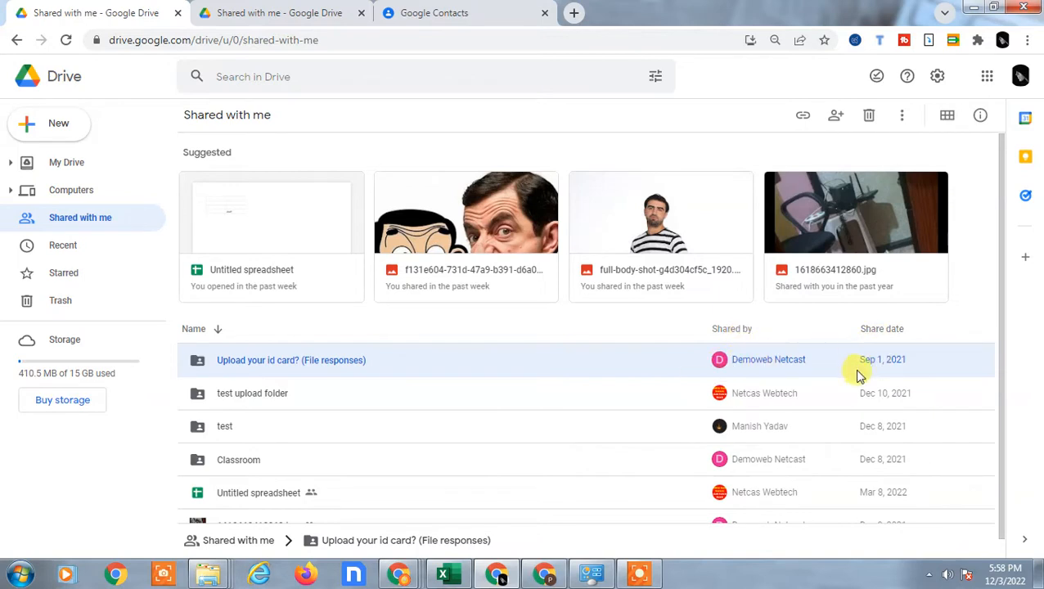
pyautogui.moveTo(386, 69)
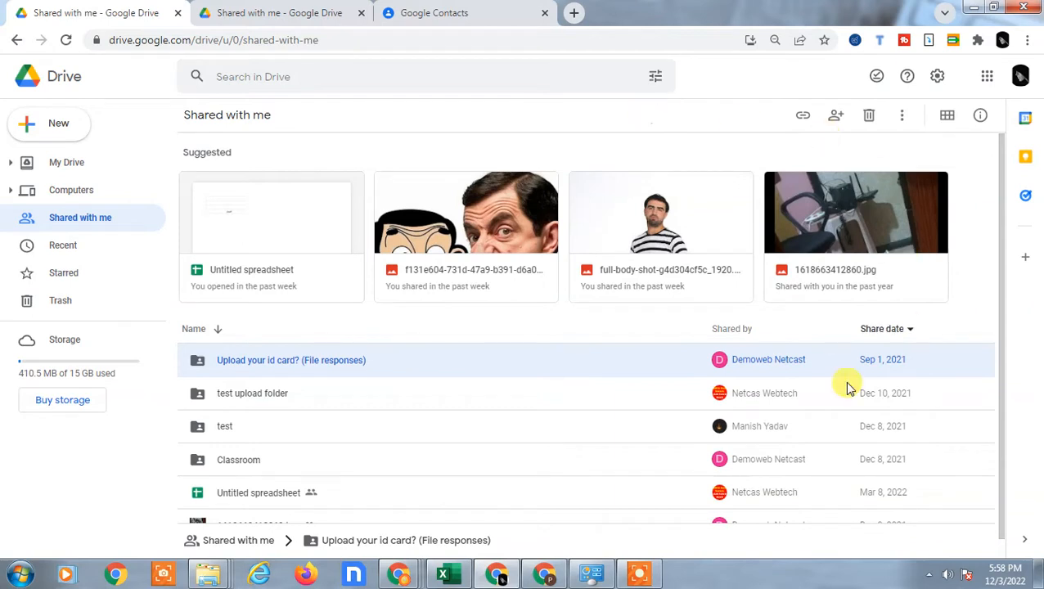
pyautogui.rightClick(291, 360)
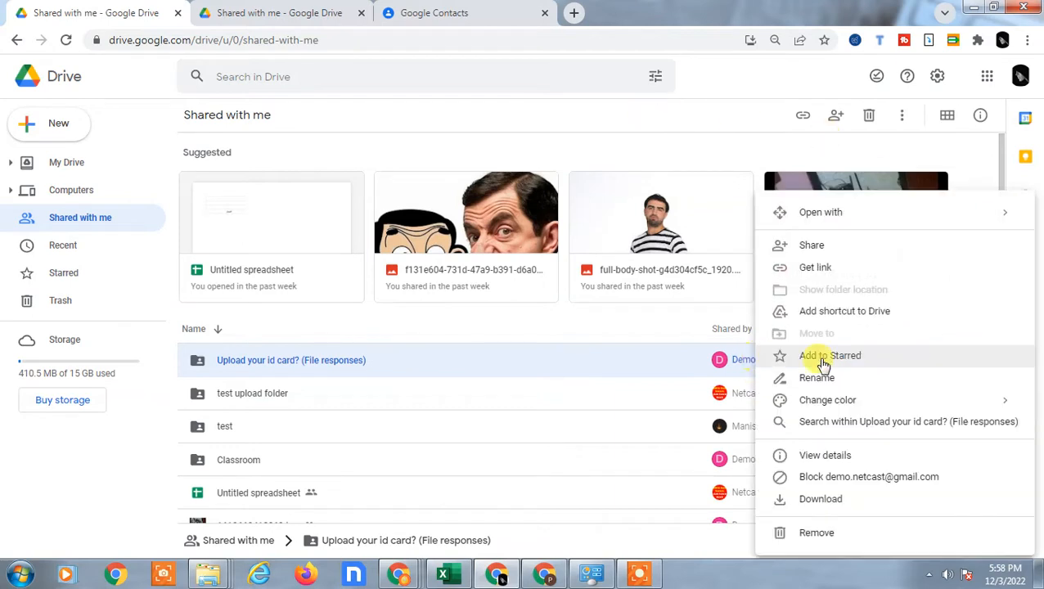
pyautogui.moveTo(864, 476)
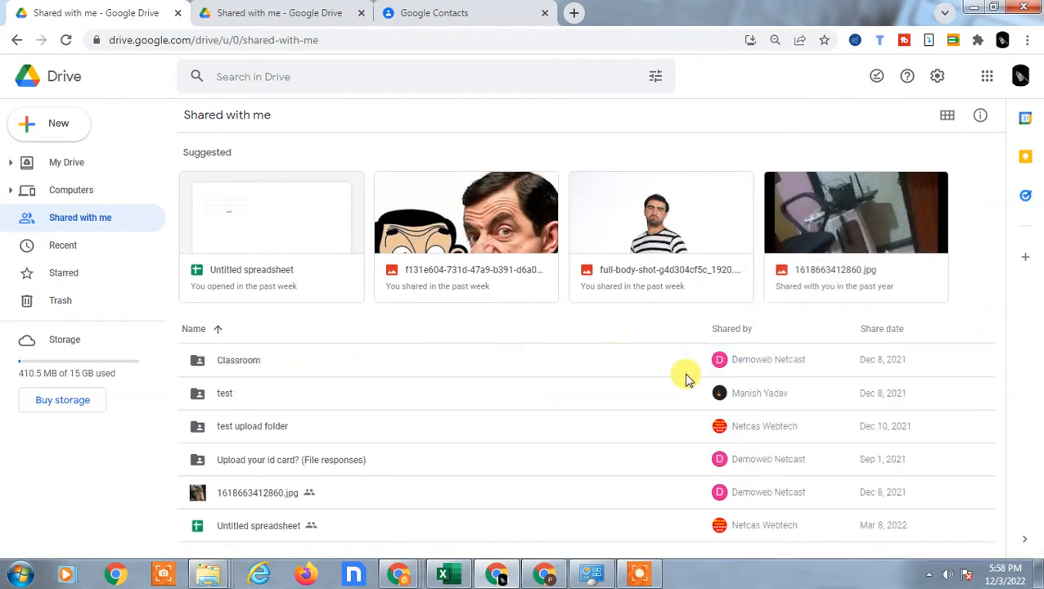
pyautogui.moveTo(632, 435)
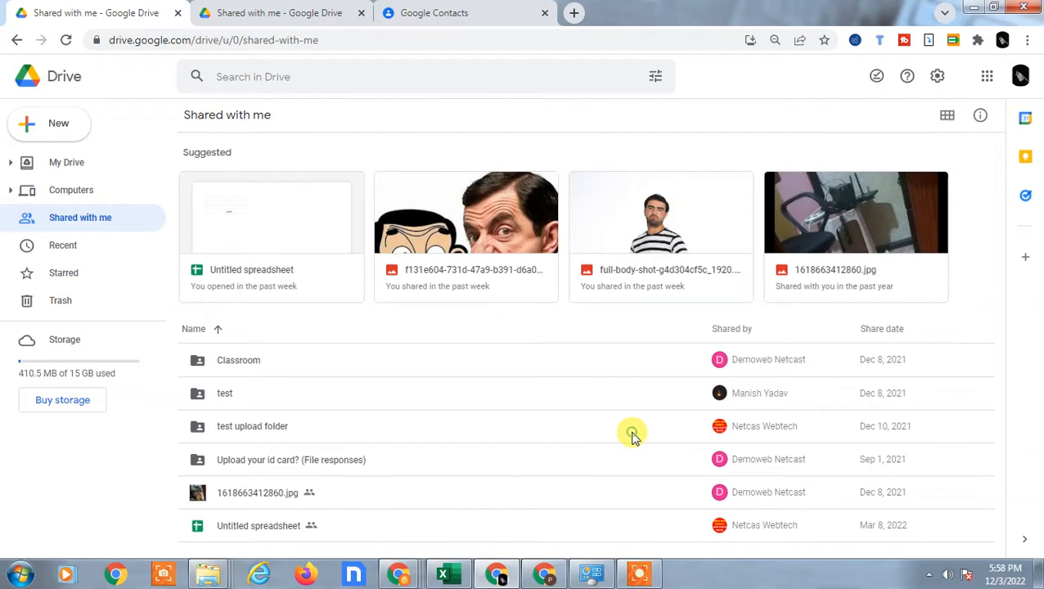
pyautogui.moveTo(65, 162)
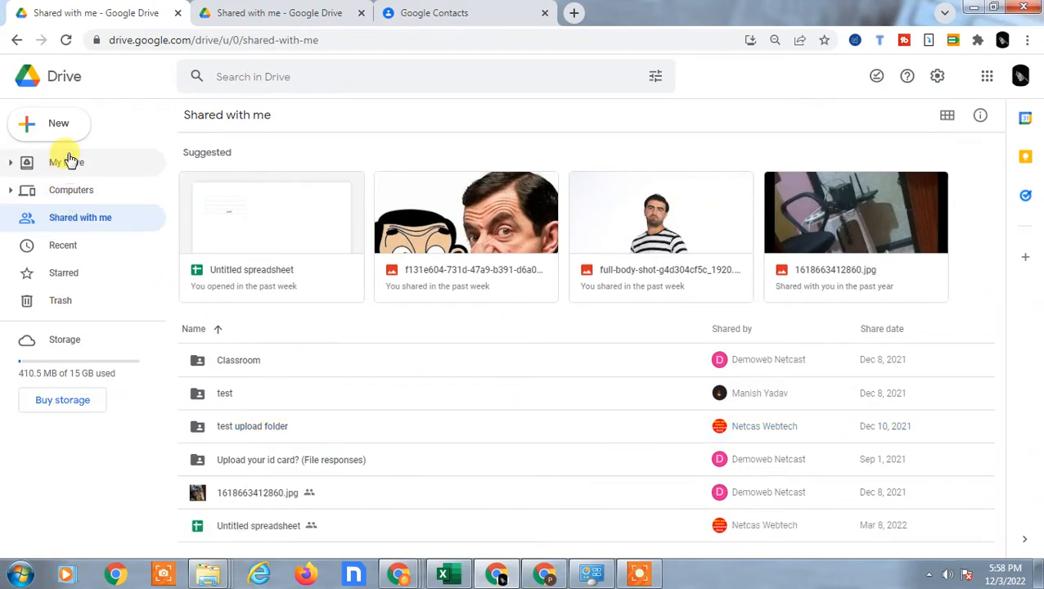
# - Return to My Drive, browse the list and select the 'Photos of office' folder
pyautogui.click(65, 162)
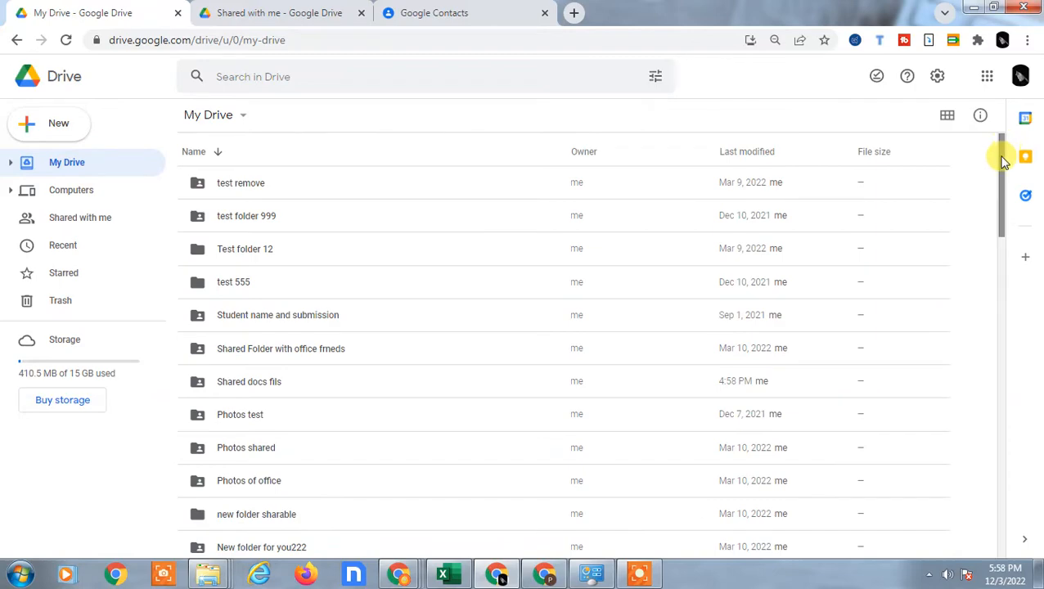
pyautogui.scroll(-3)
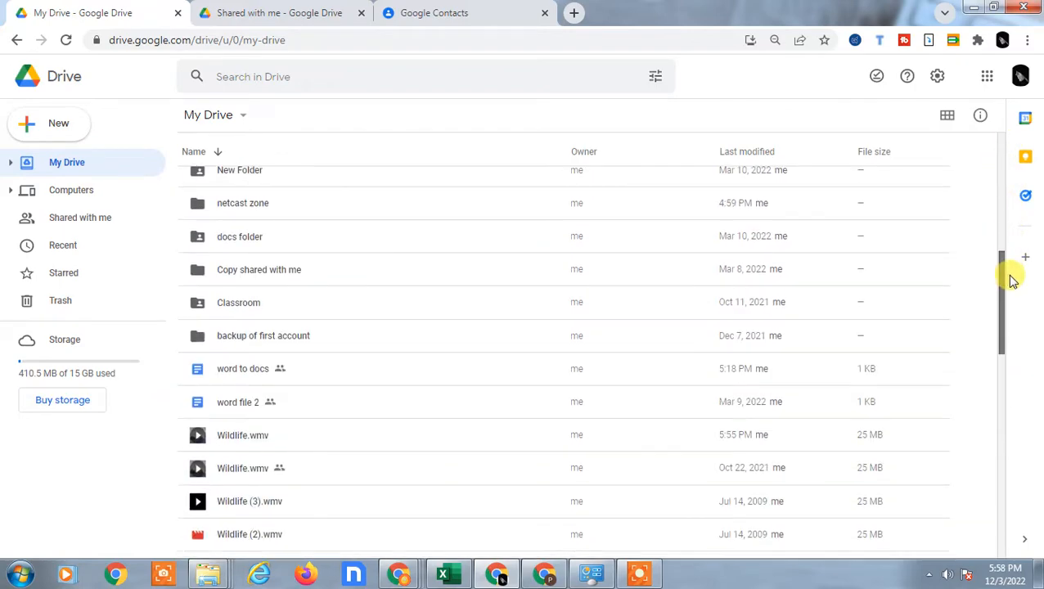
pyautogui.scroll(3)
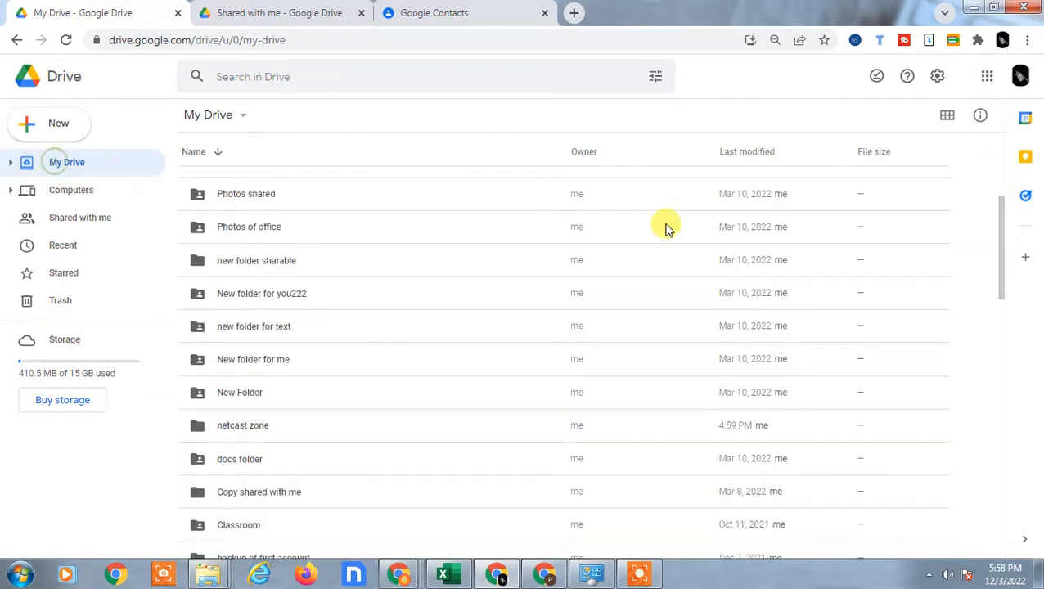
pyautogui.scroll(3)
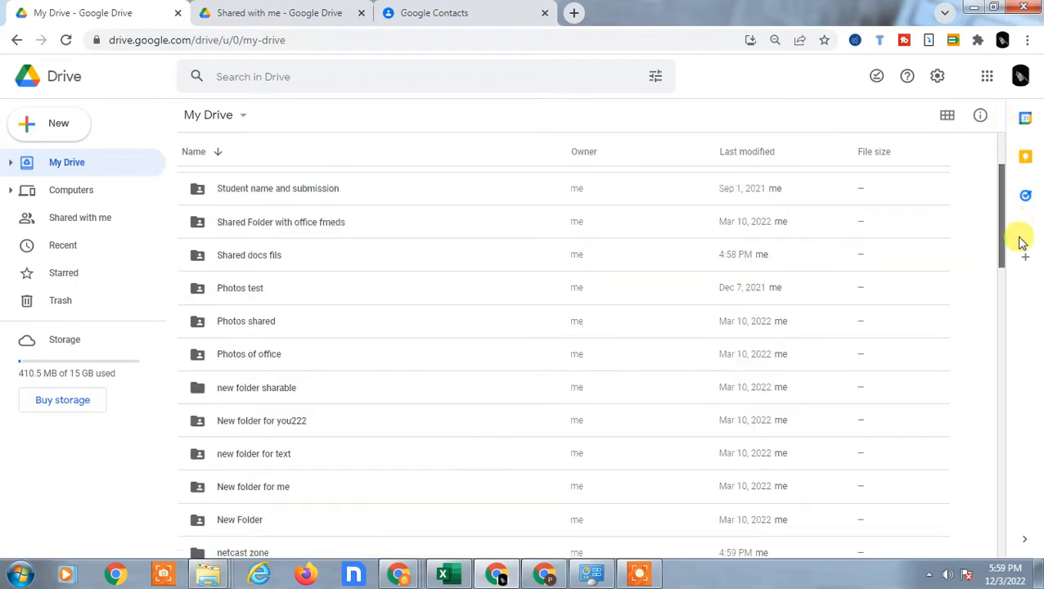
pyautogui.scroll(-3)
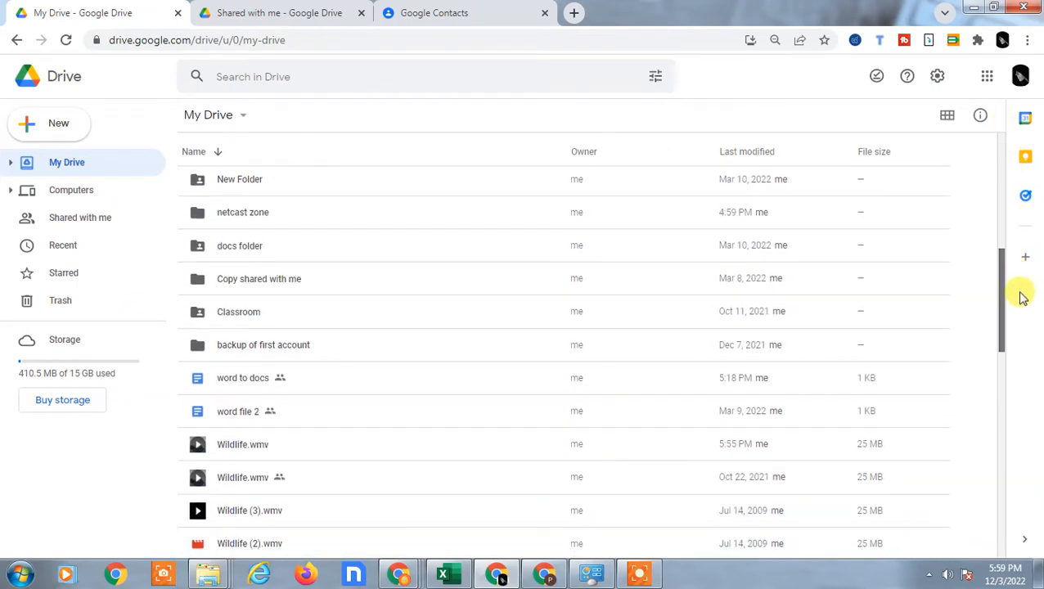
pyautogui.scroll(-3)
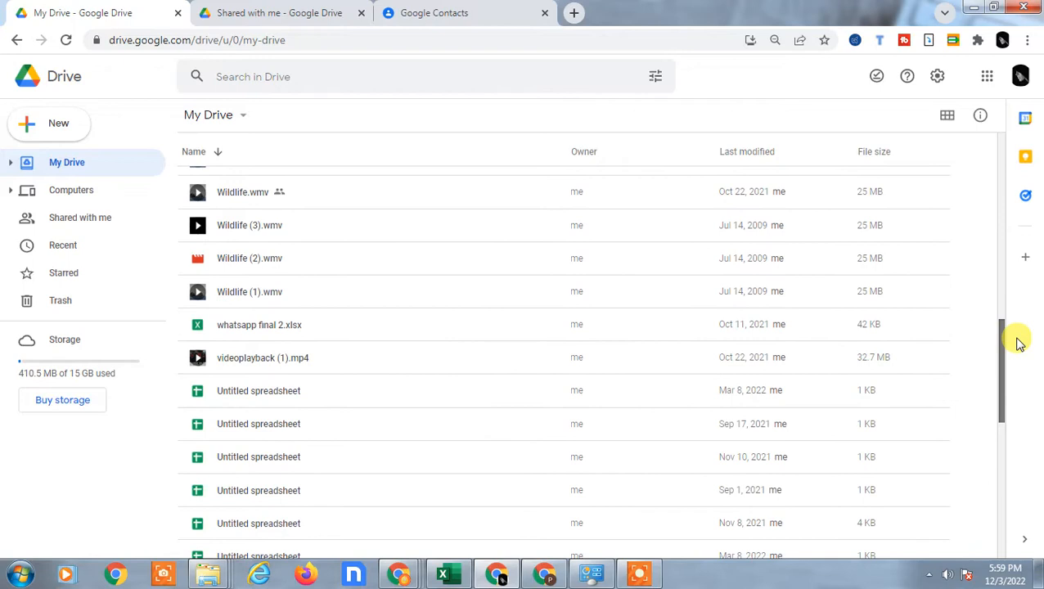
pyautogui.scroll(3)
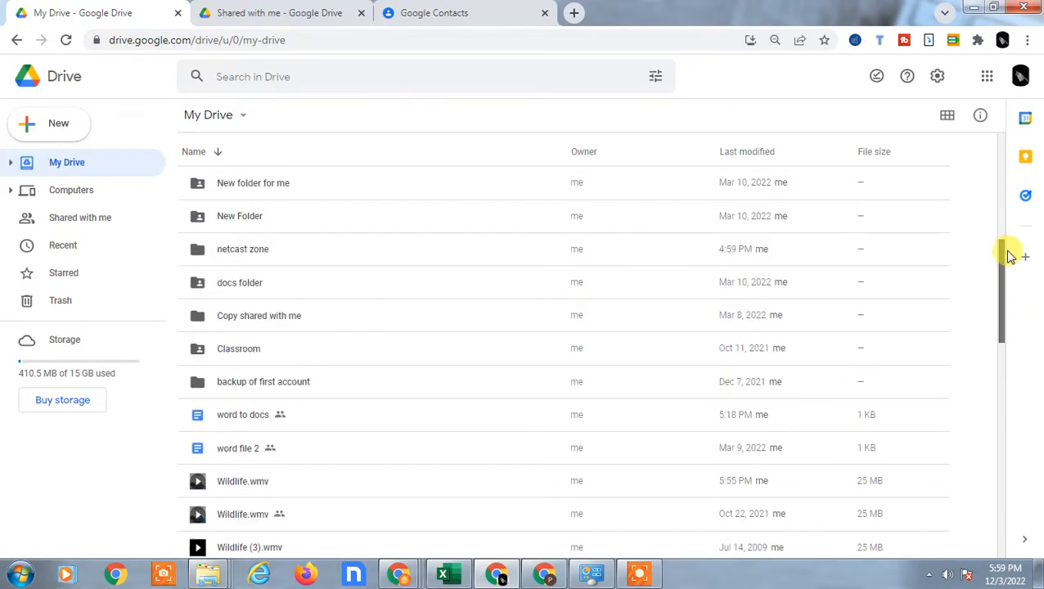
pyautogui.scroll(3)
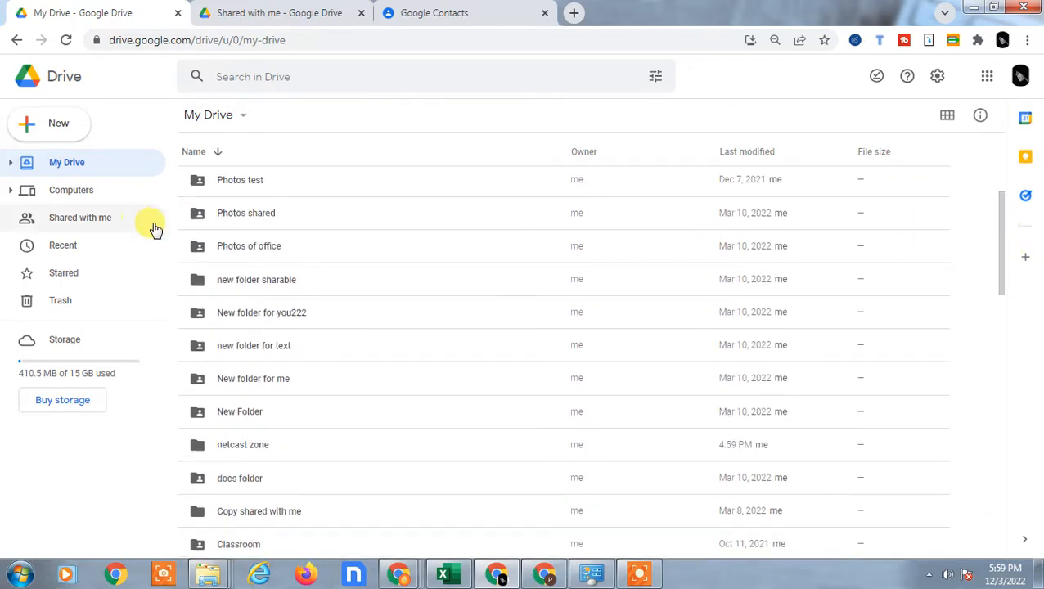
pyautogui.moveTo(198, 213)
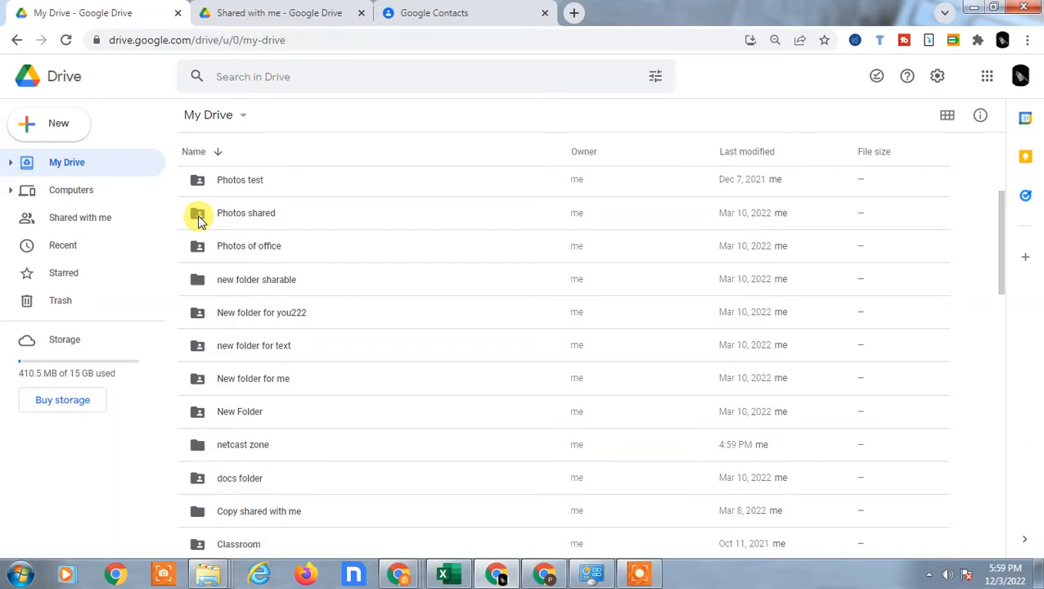
pyautogui.moveTo(197, 278)
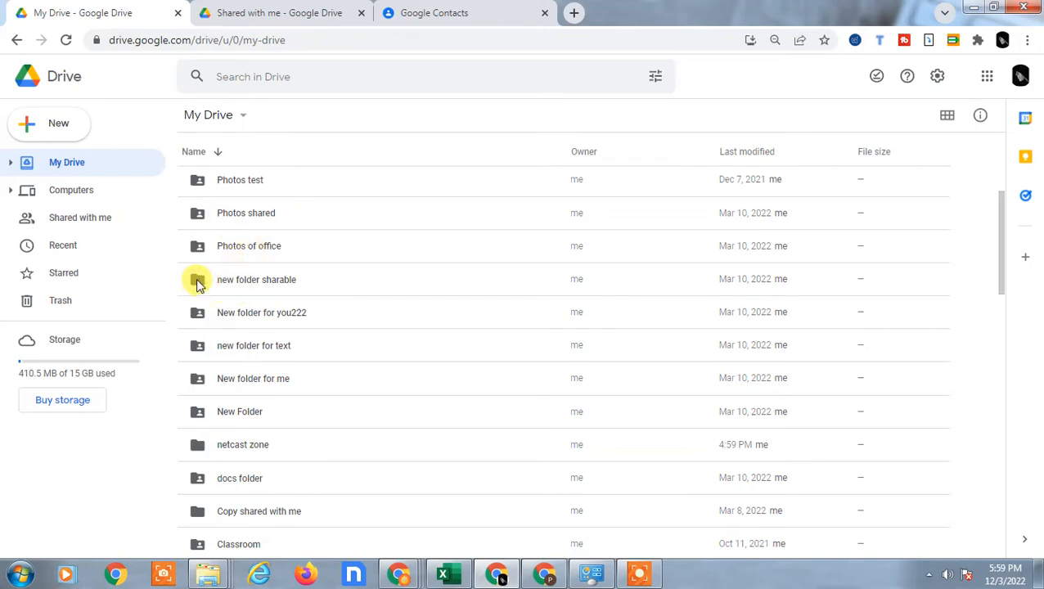
pyautogui.moveTo(232, 233)
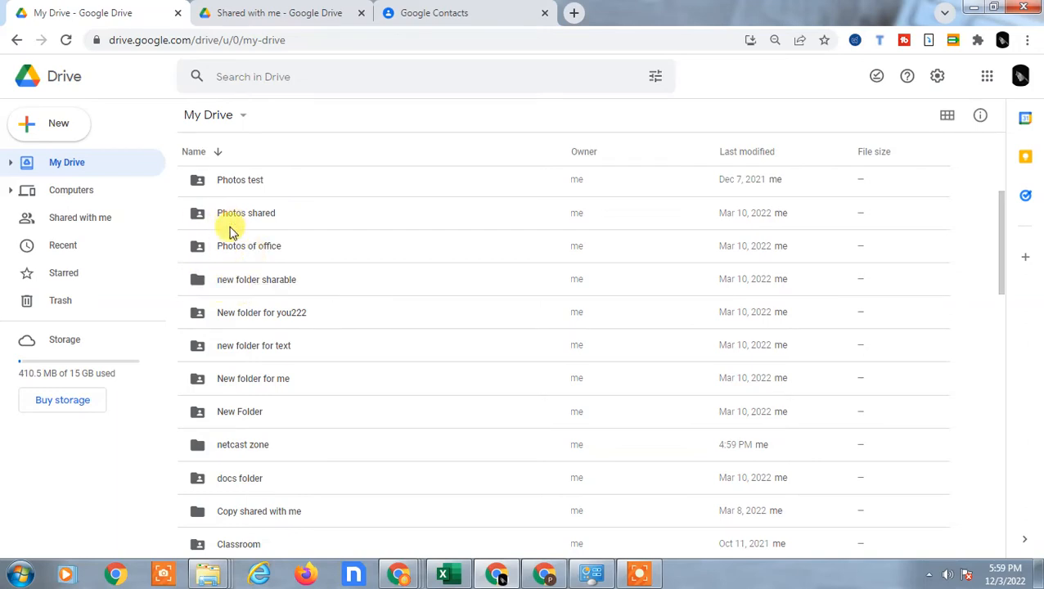
pyautogui.moveTo(229, 216)
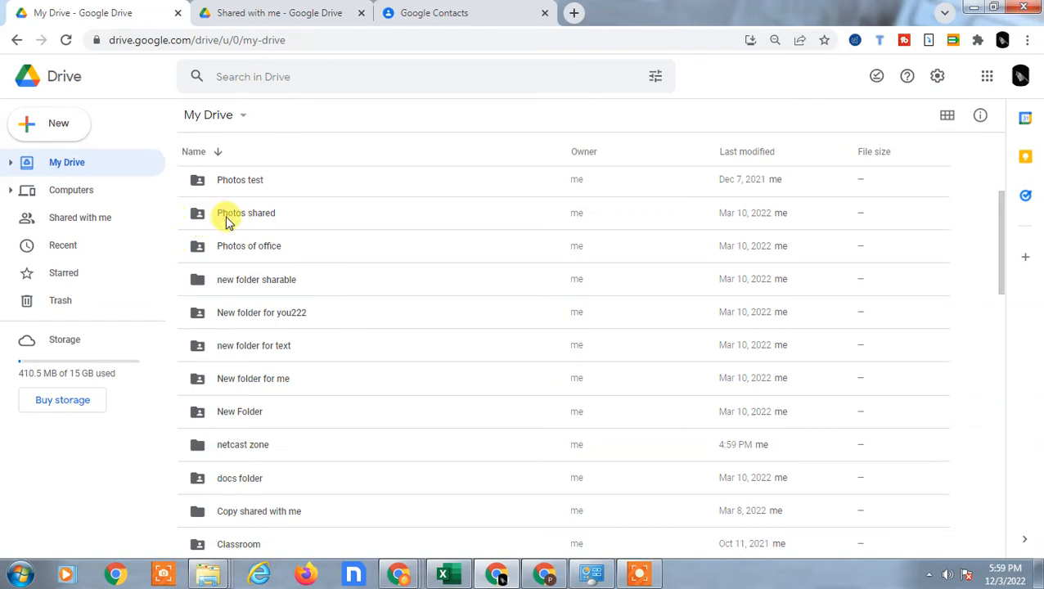
pyautogui.moveTo(235, 213)
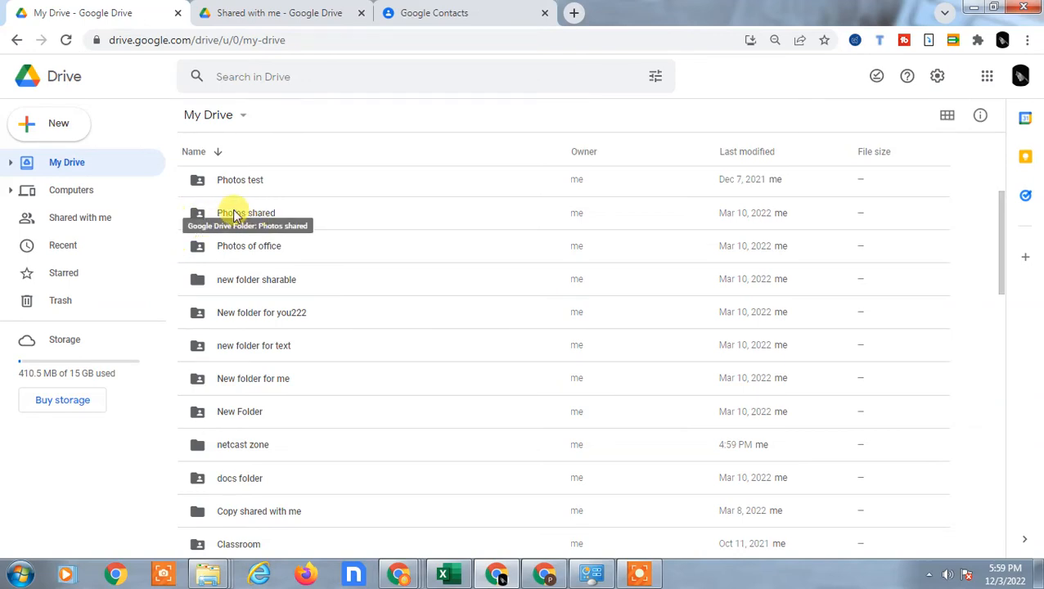
pyautogui.moveTo(307, 296)
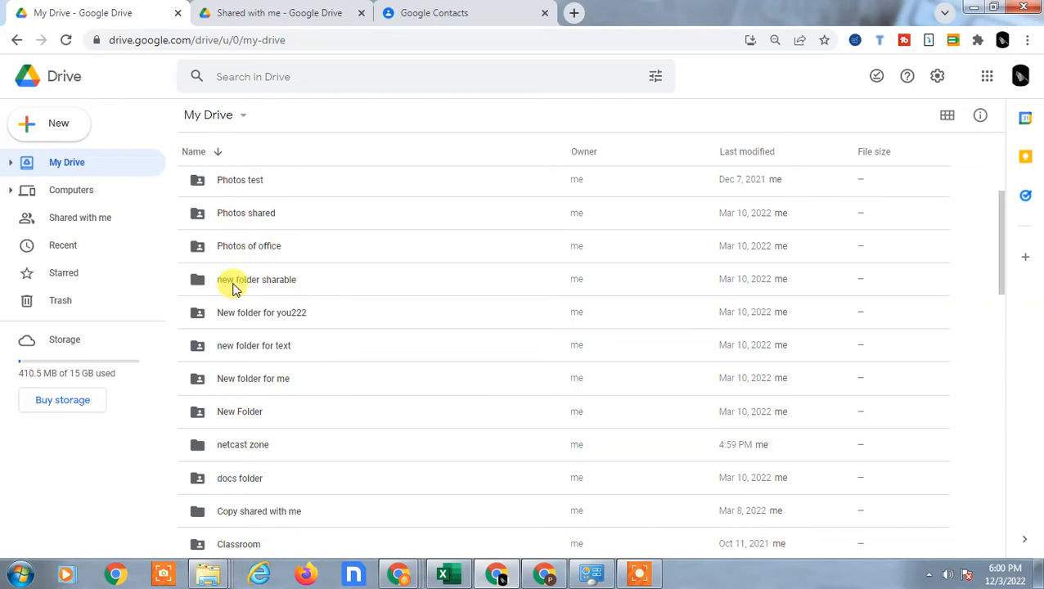
pyautogui.moveTo(200, 252)
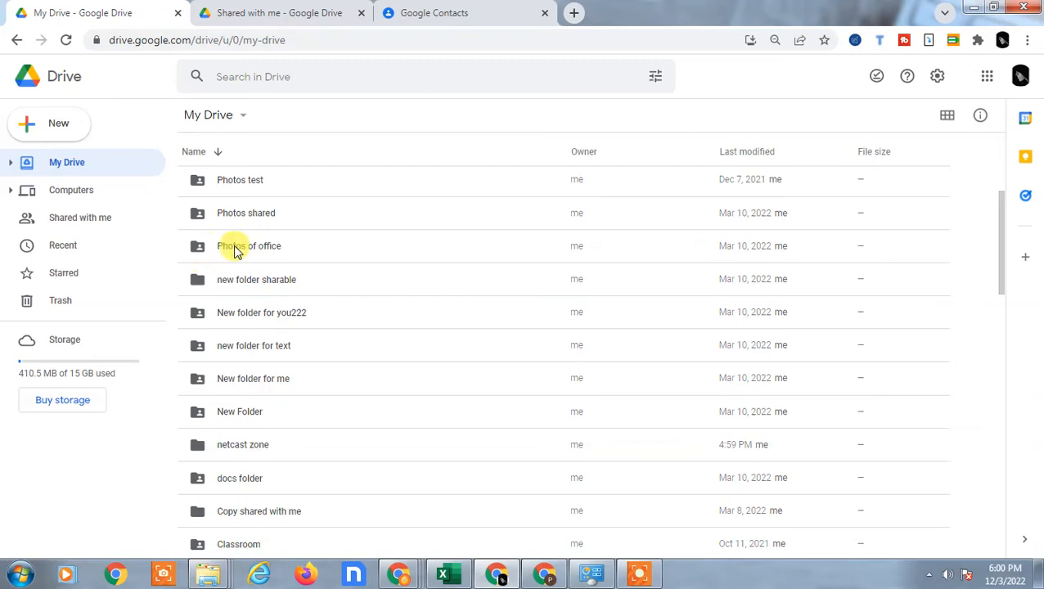
pyautogui.click(249, 245)
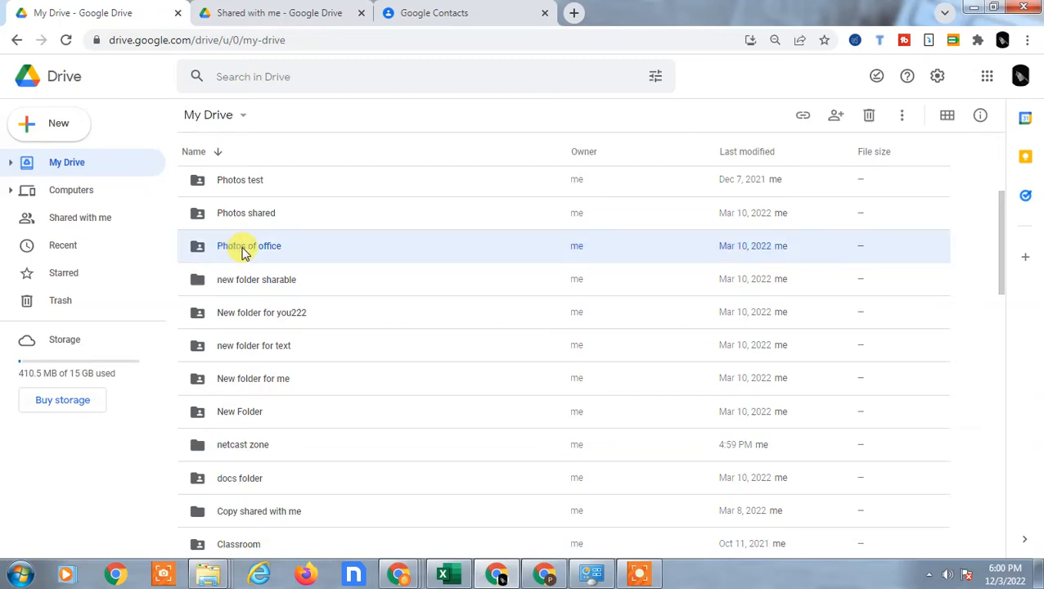
# - Change the 'Photos of office' link from 'Anyone with the link' to Restricted and confirm with Done
pyautogui.rightClick(248, 245)
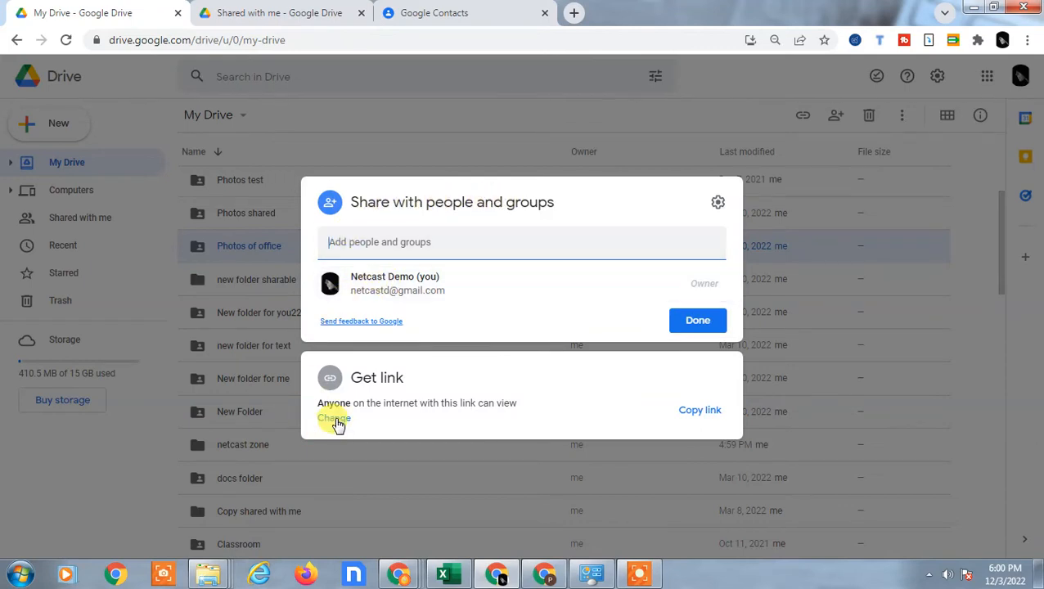
pyautogui.click(334, 419)
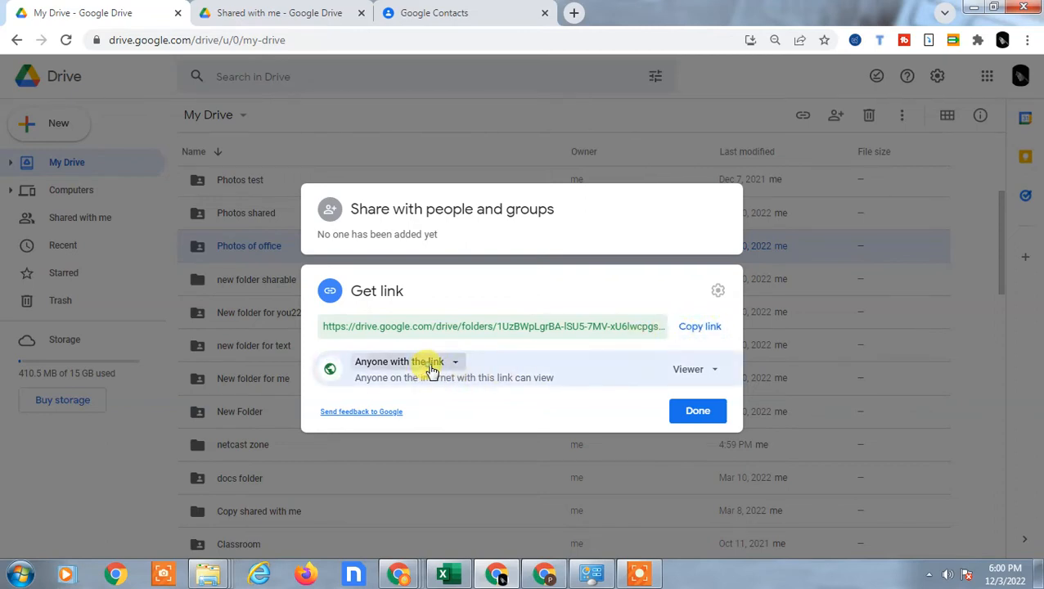
pyautogui.click(399, 362)
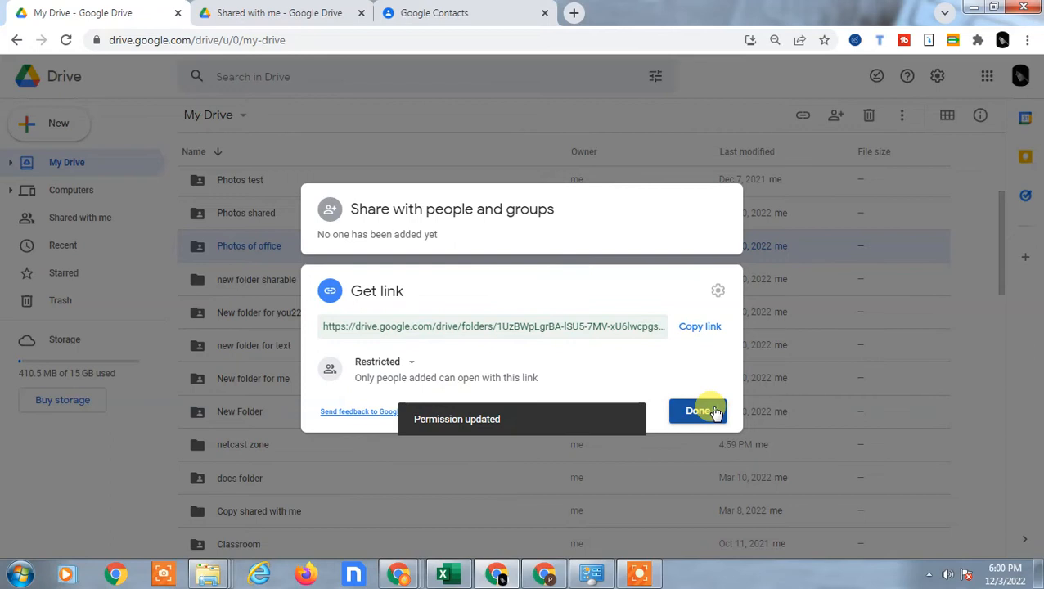
pyautogui.click(697, 411)
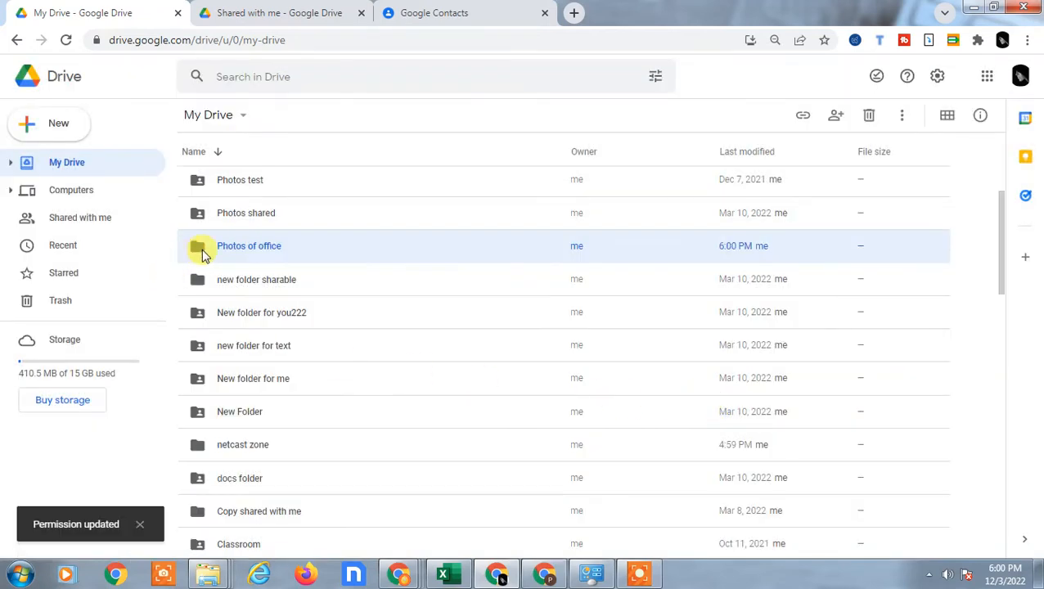
pyautogui.moveTo(391, 391)
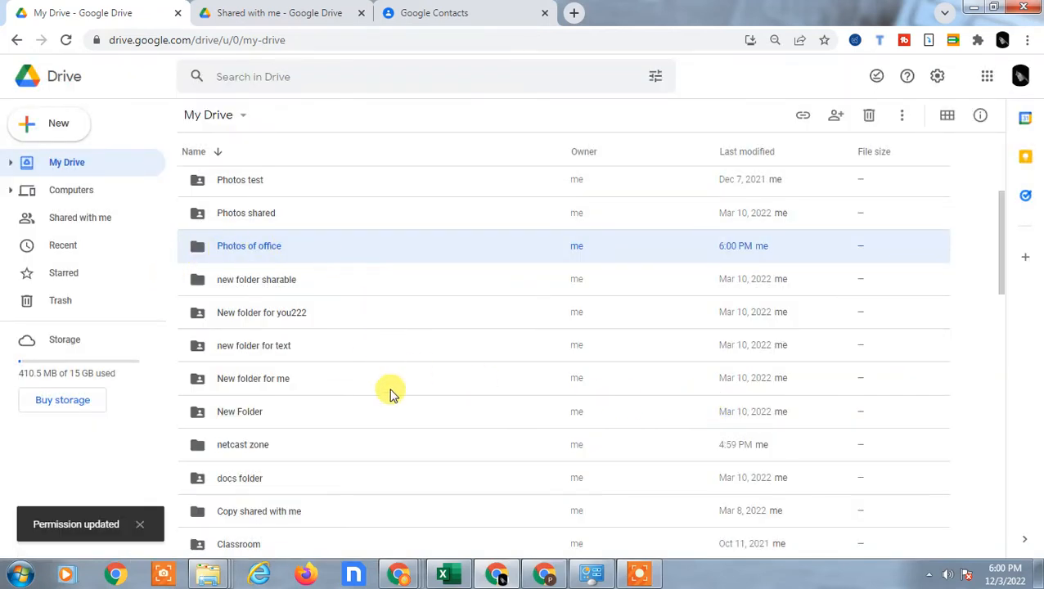
# - Scroll My Drive down past the folders to the spreadsheets and Untitled presentations
pyautogui.scroll(3)
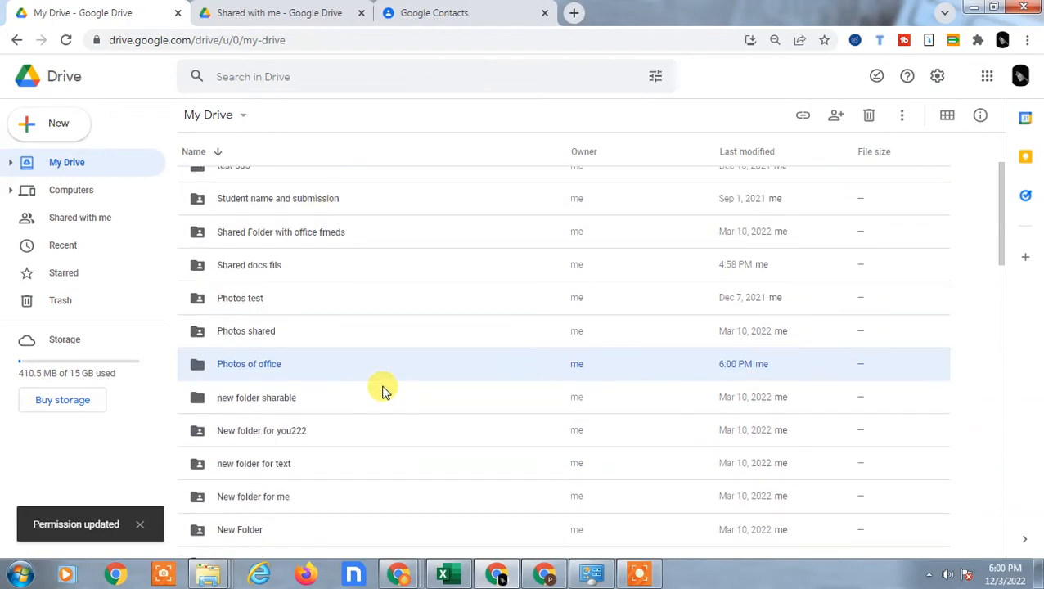
pyautogui.scroll(-3)
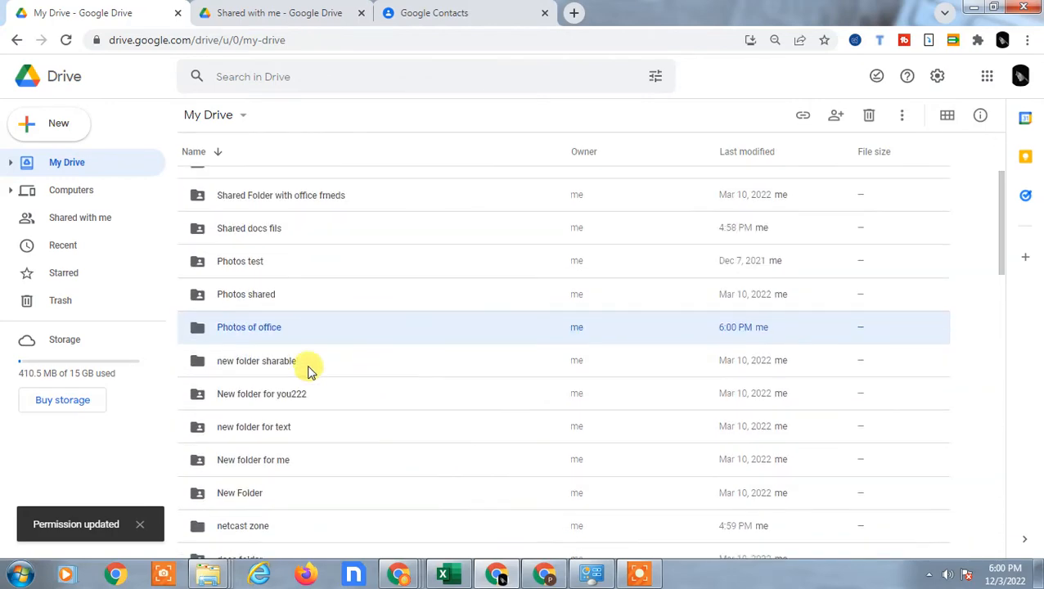
pyautogui.scroll(-3)
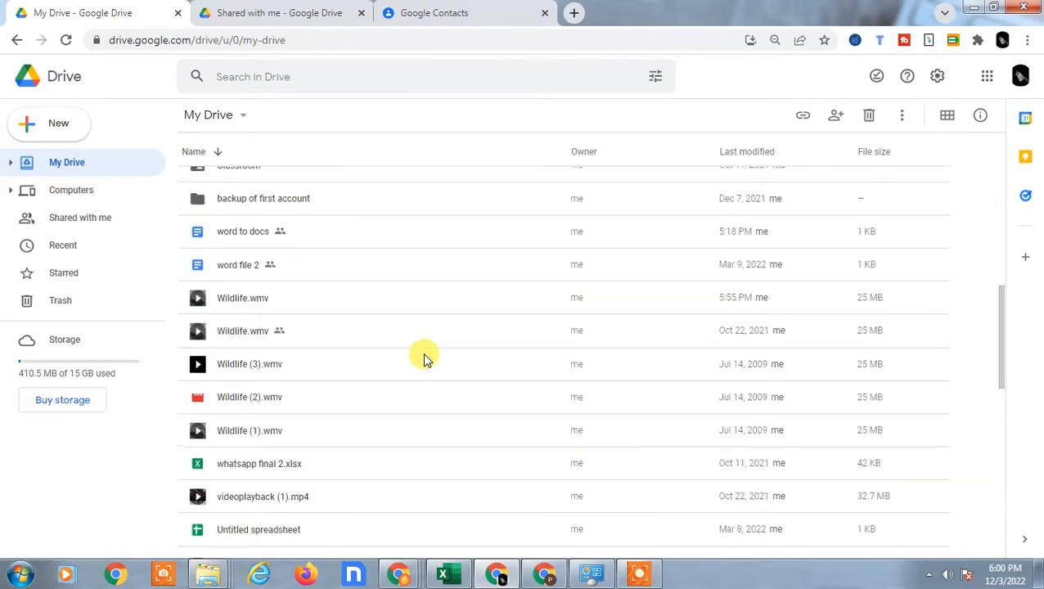
pyautogui.scroll(-3)
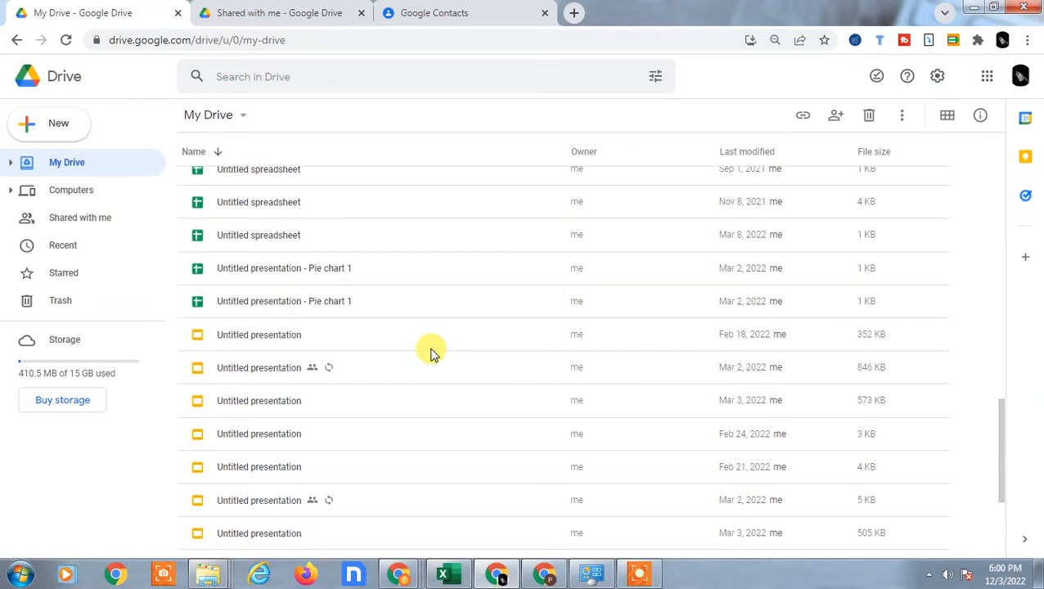
pyautogui.moveTo(260, 367)
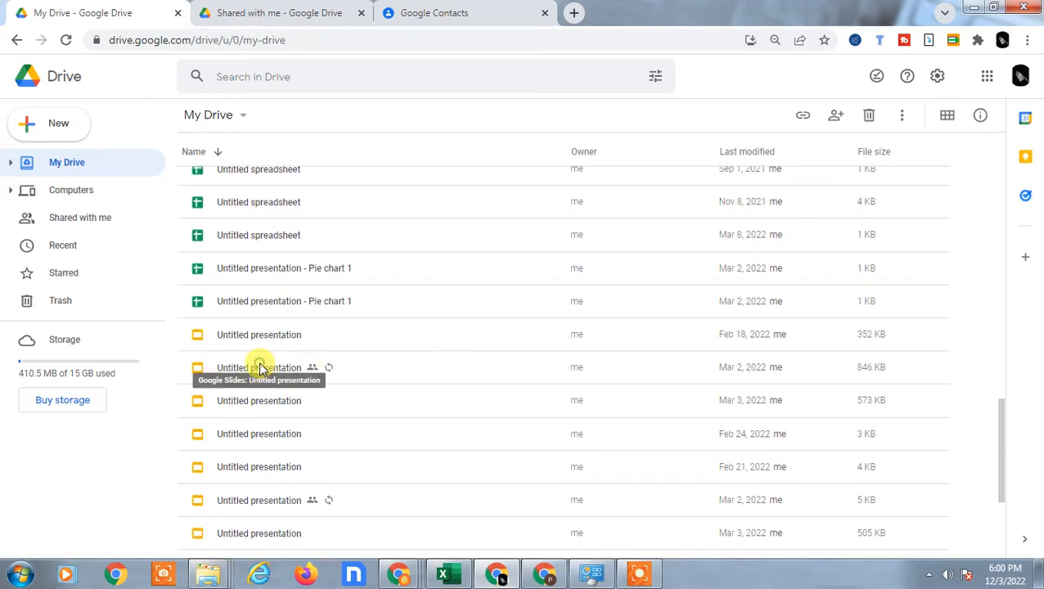
# - Change the shared Untitled presentation's link from 'Anyone with the link' to Restricted and confirm
pyautogui.rightClick(259, 366)
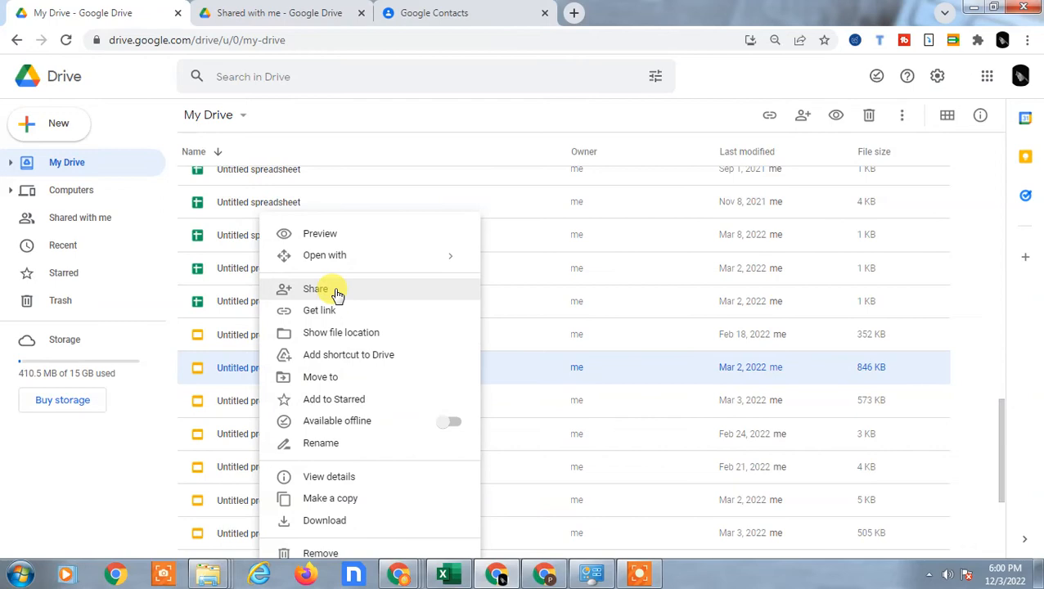
pyautogui.click(510, 380)
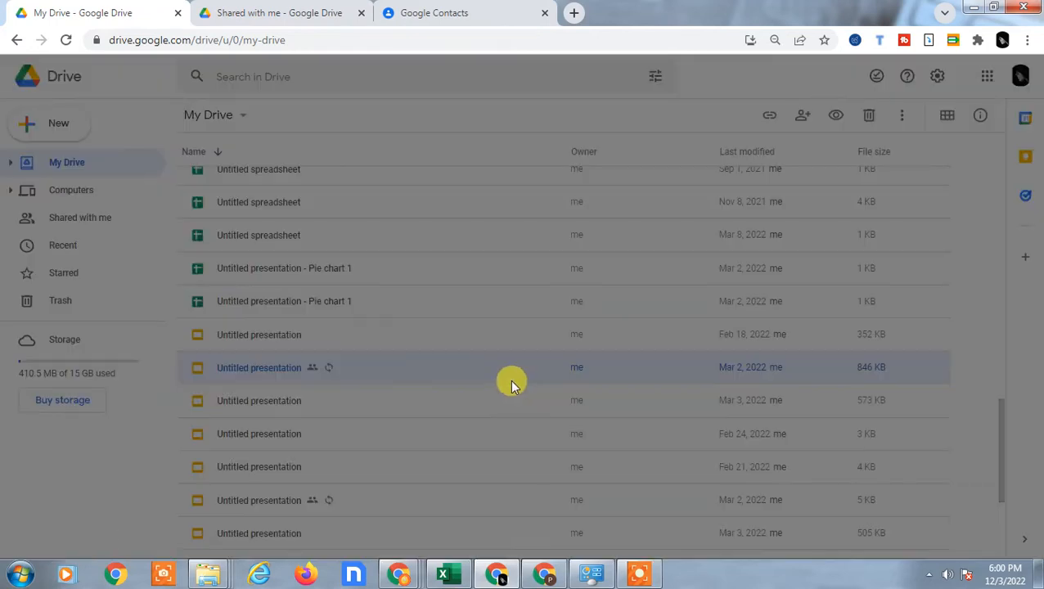
pyautogui.click(802, 115)
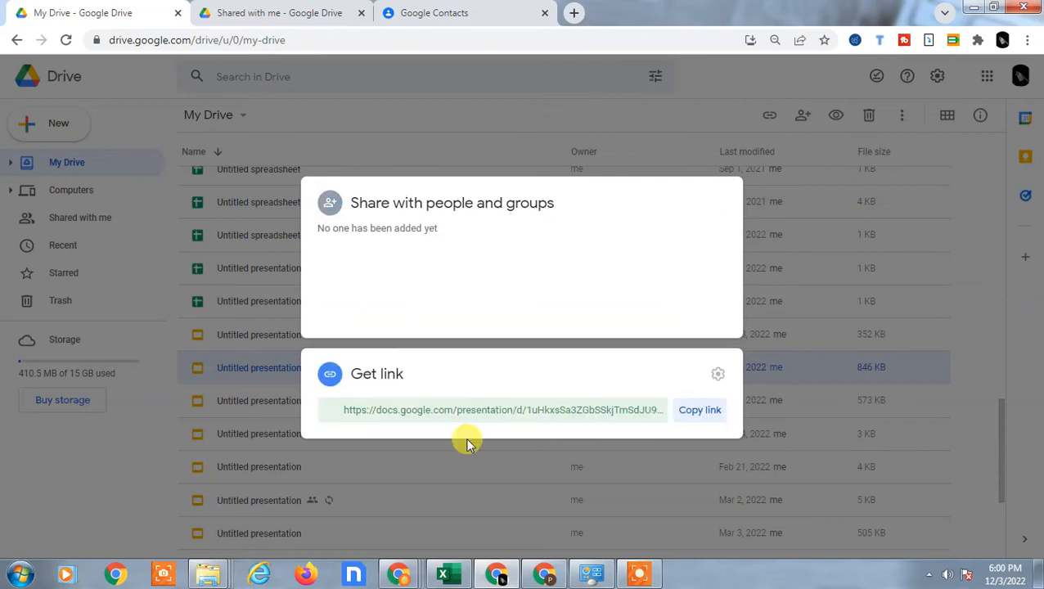
pyautogui.click(399, 362)
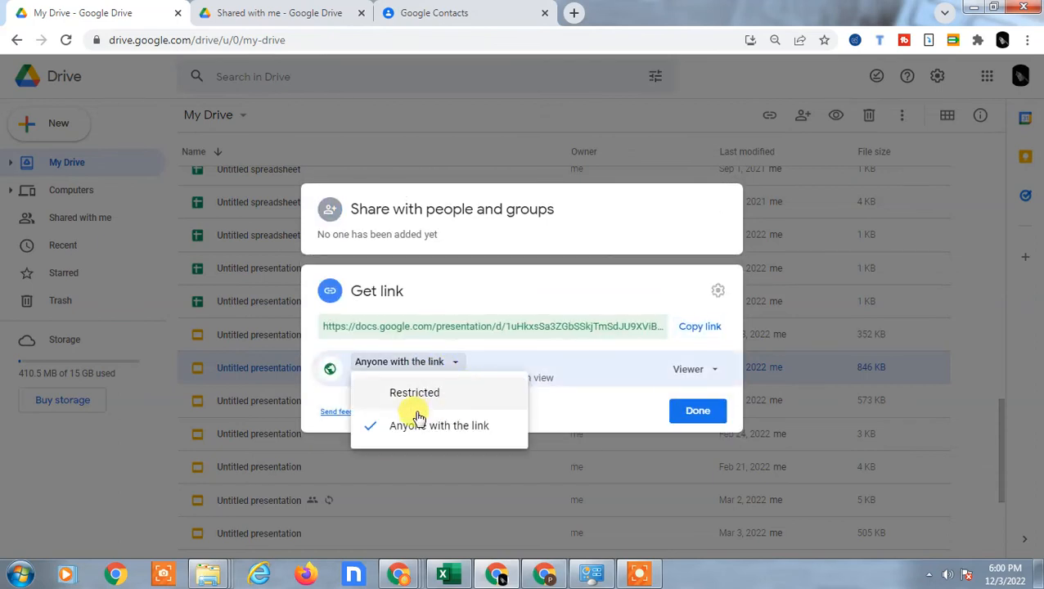
pyautogui.click(413, 393)
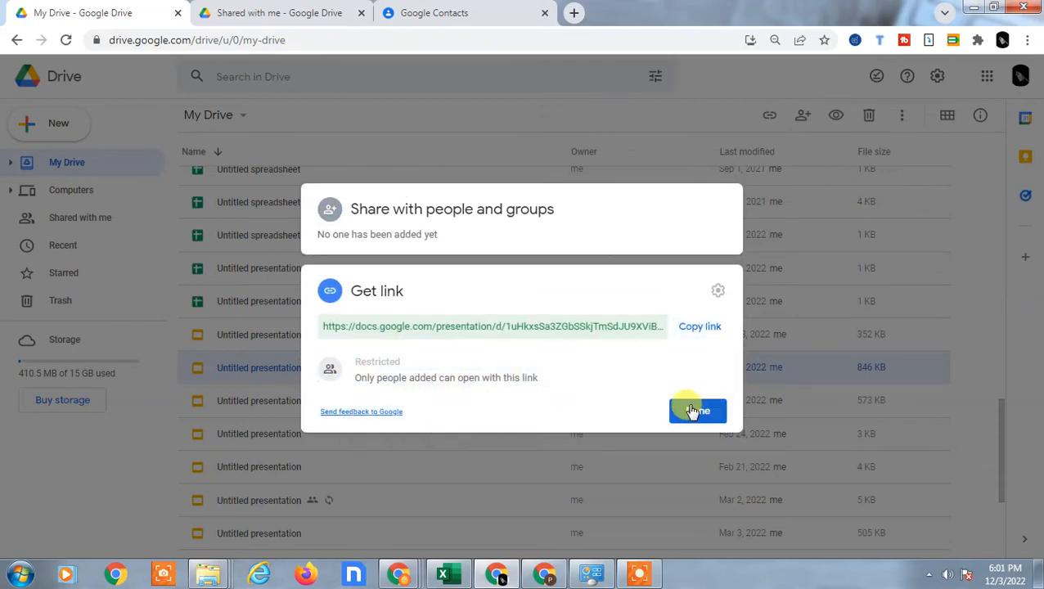
pyautogui.click(697, 410)
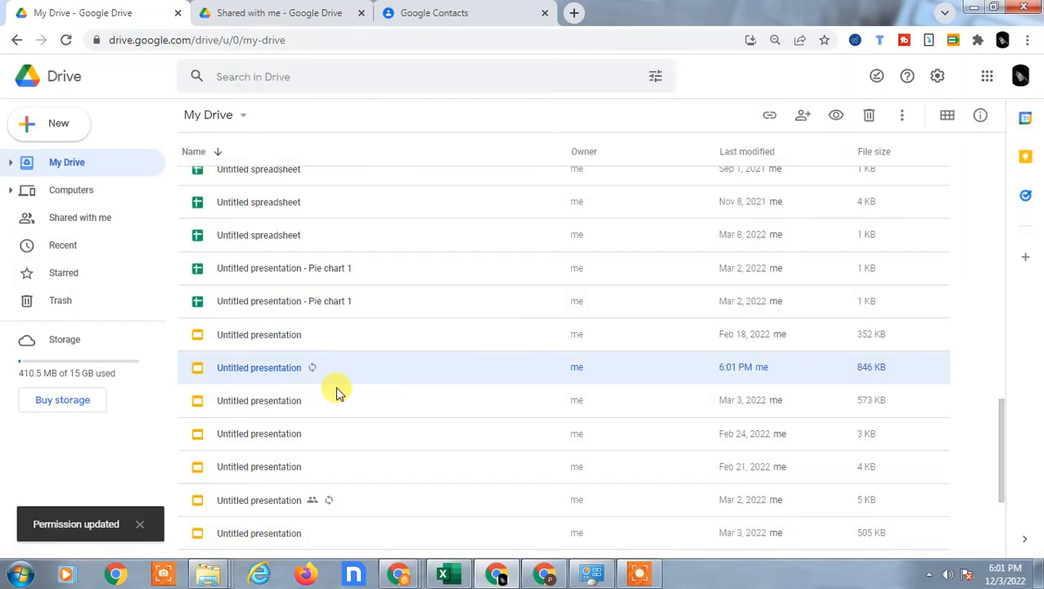
pyautogui.scroll(3)
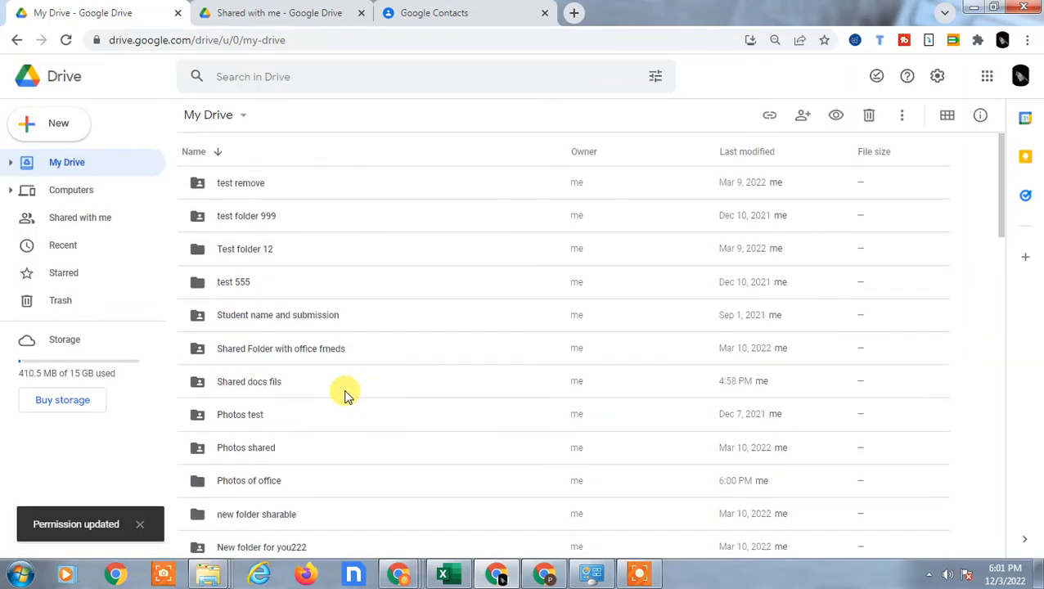
pyautogui.click(241, 183)
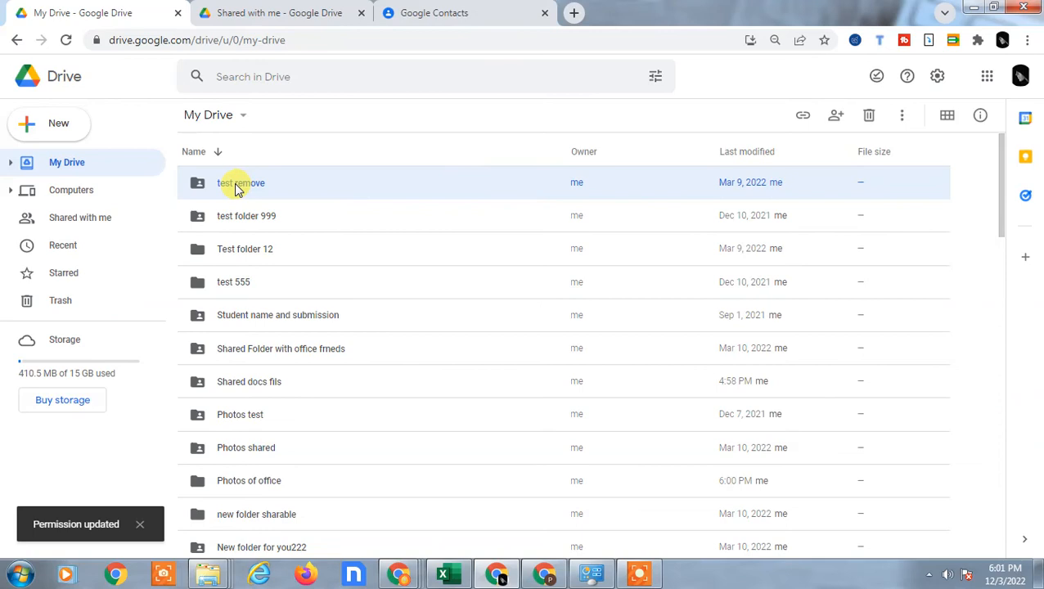
pyautogui.rightClick(240, 183)
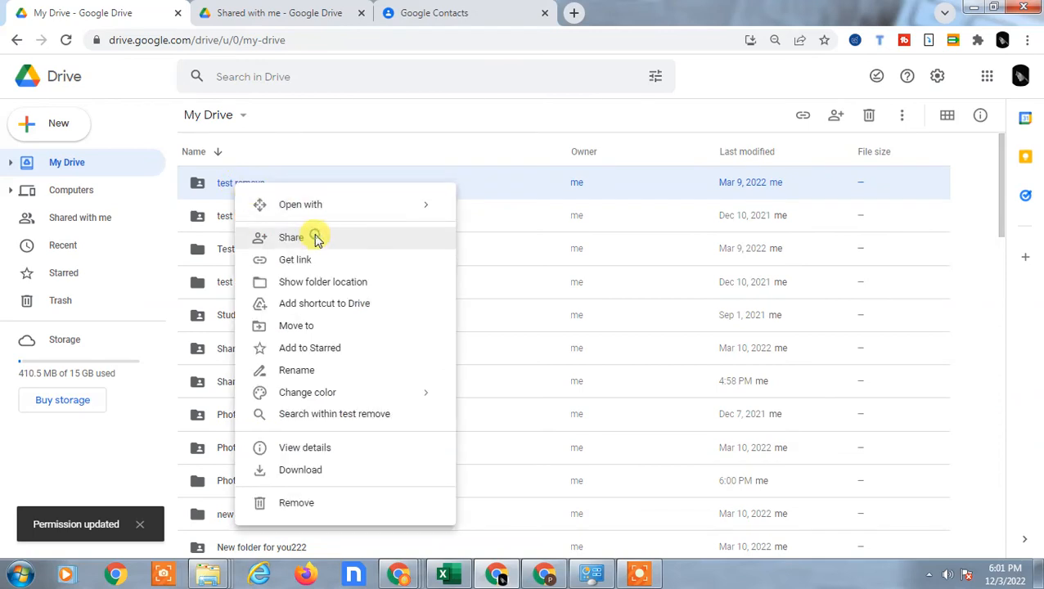
pyautogui.click(291, 237)
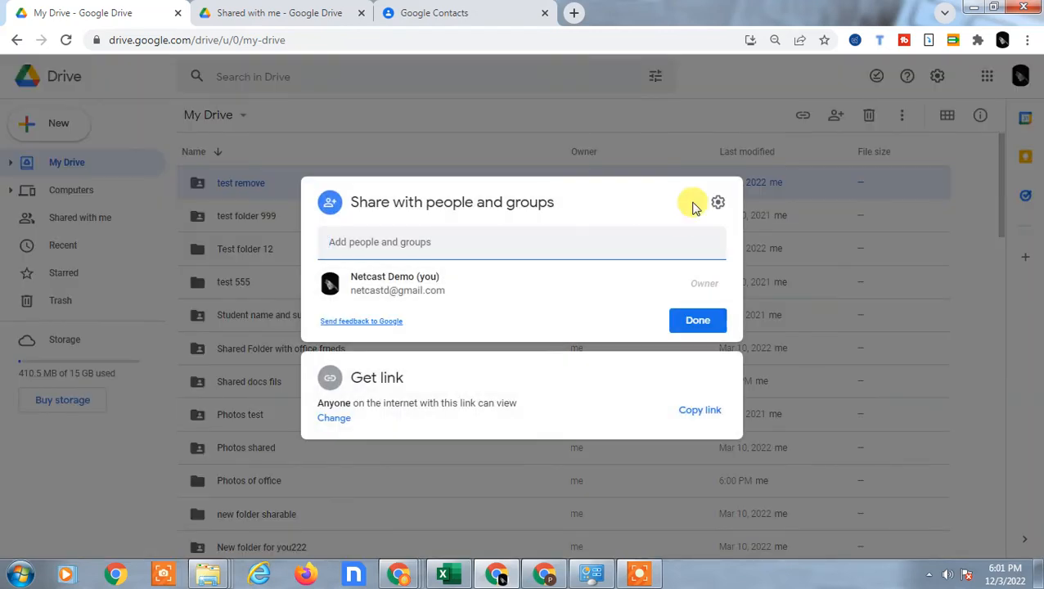
pyautogui.click(697, 319)
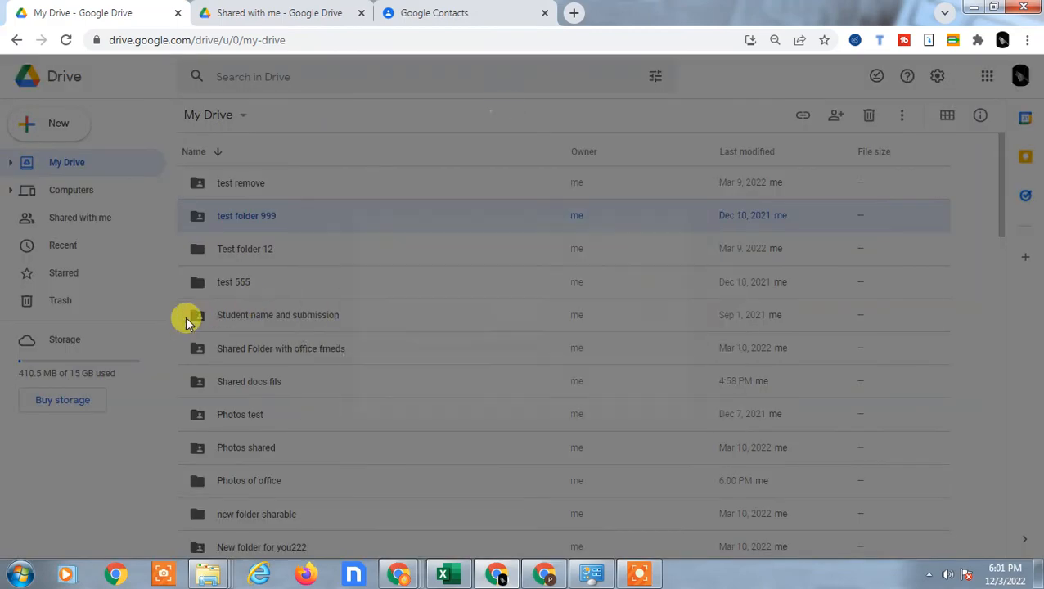
pyautogui.rightClick(278, 314)
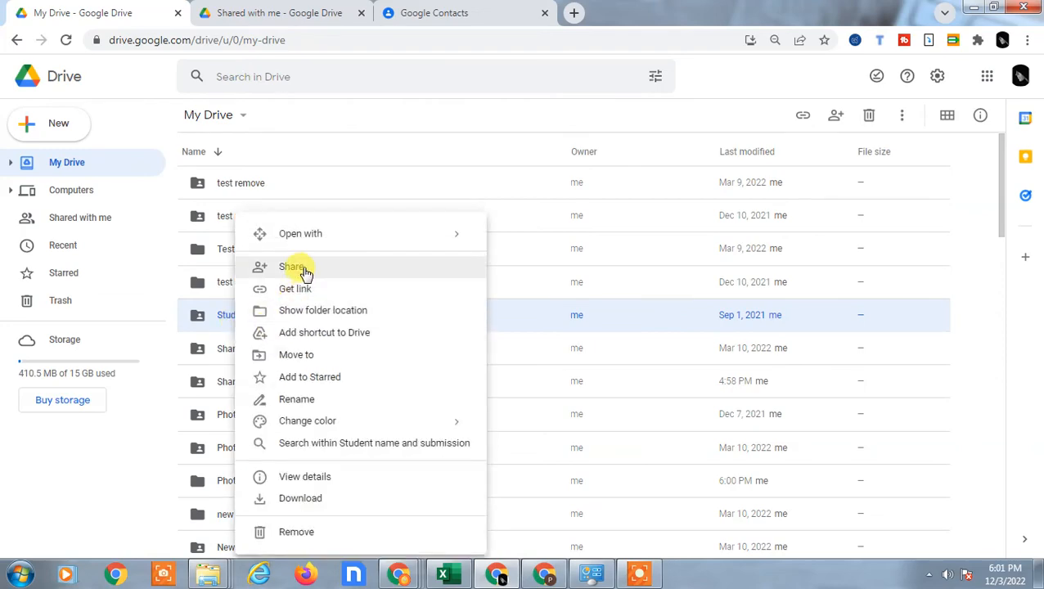
pyautogui.click(293, 267)
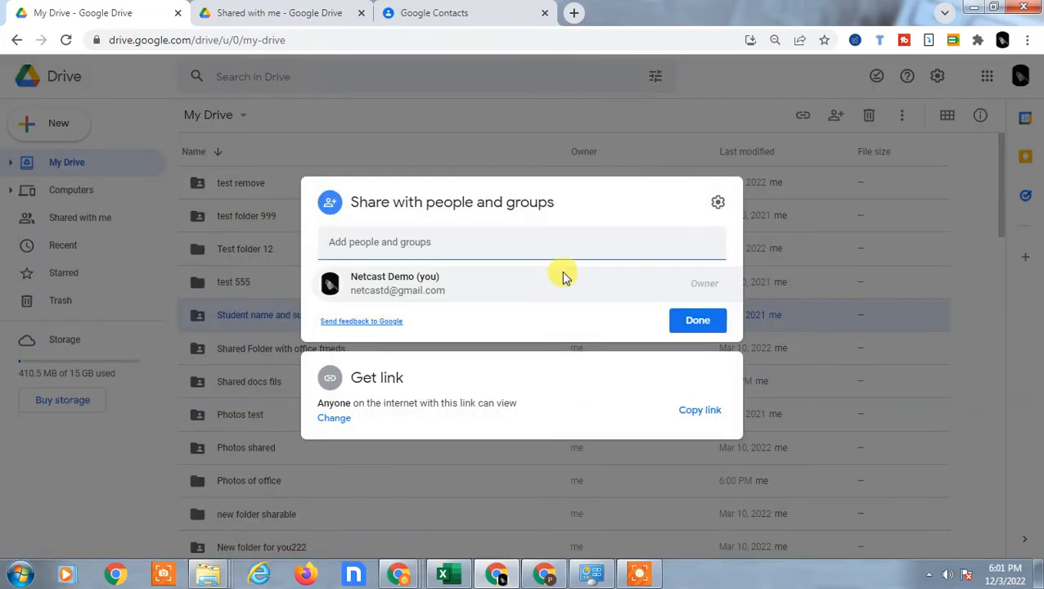
pyautogui.click(697, 319)
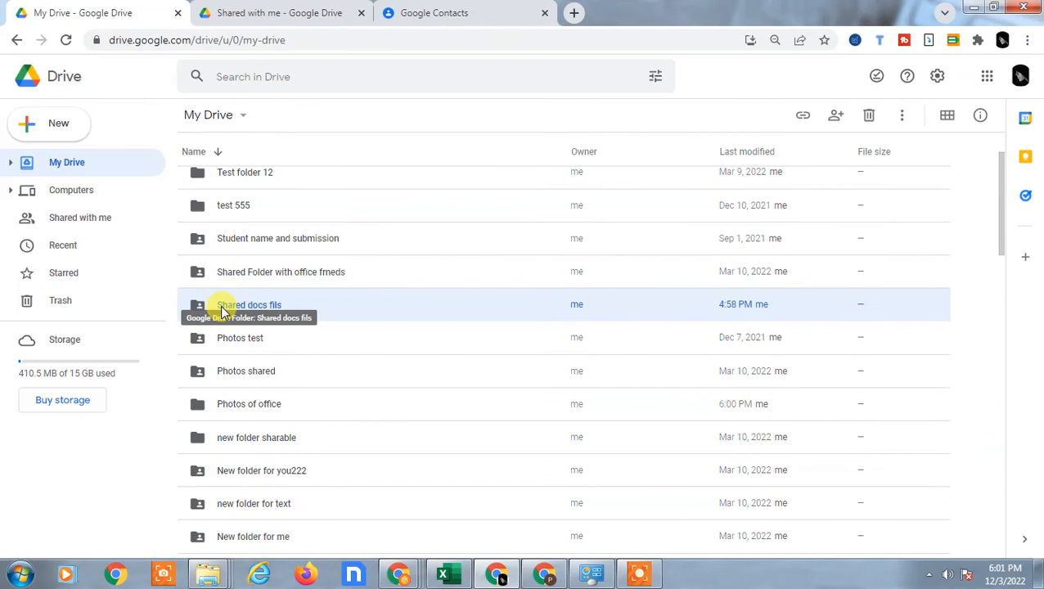
pyautogui.rightClick(249, 305)
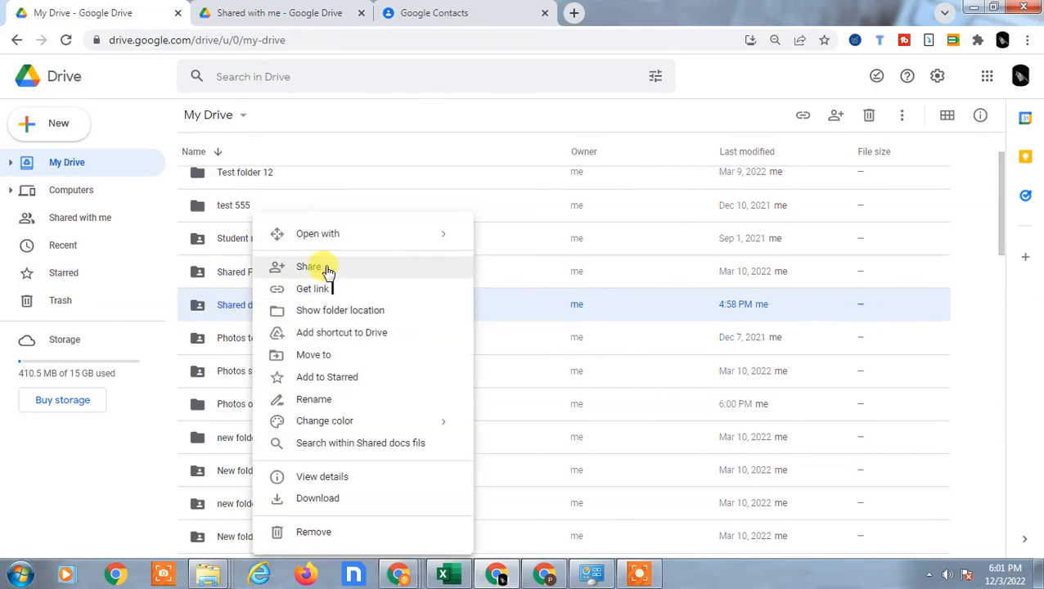
pyautogui.click(309, 265)
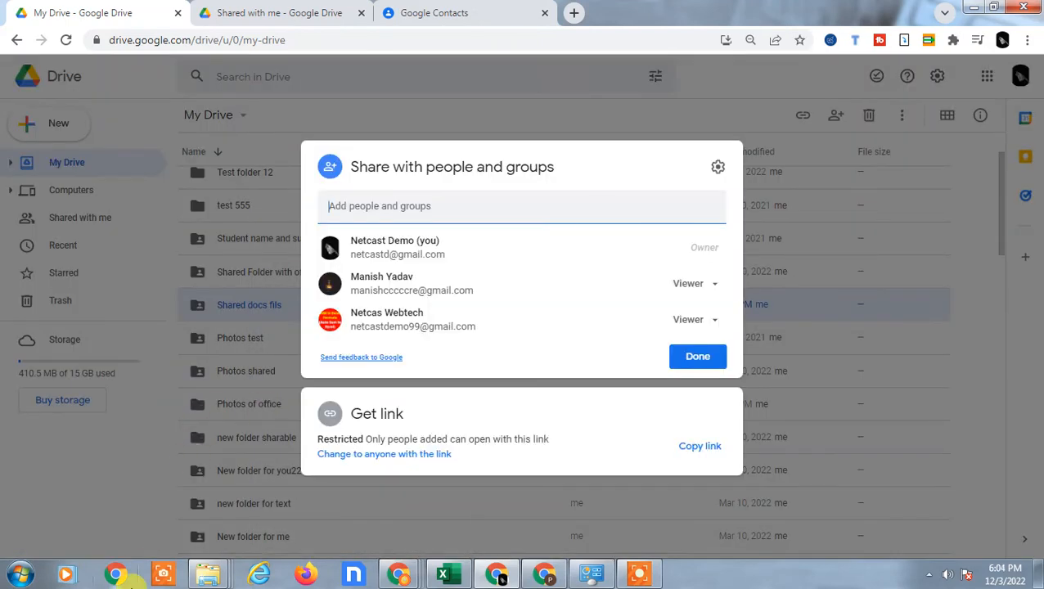
pyautogui.moveTo(473, 285)
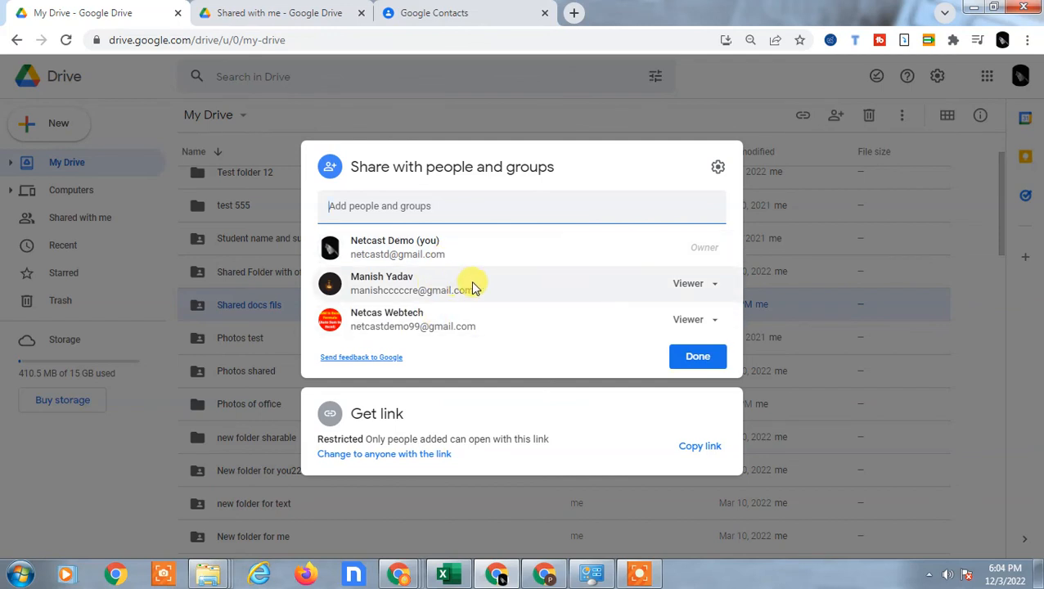
pyautogui.moveTo(762, 265)
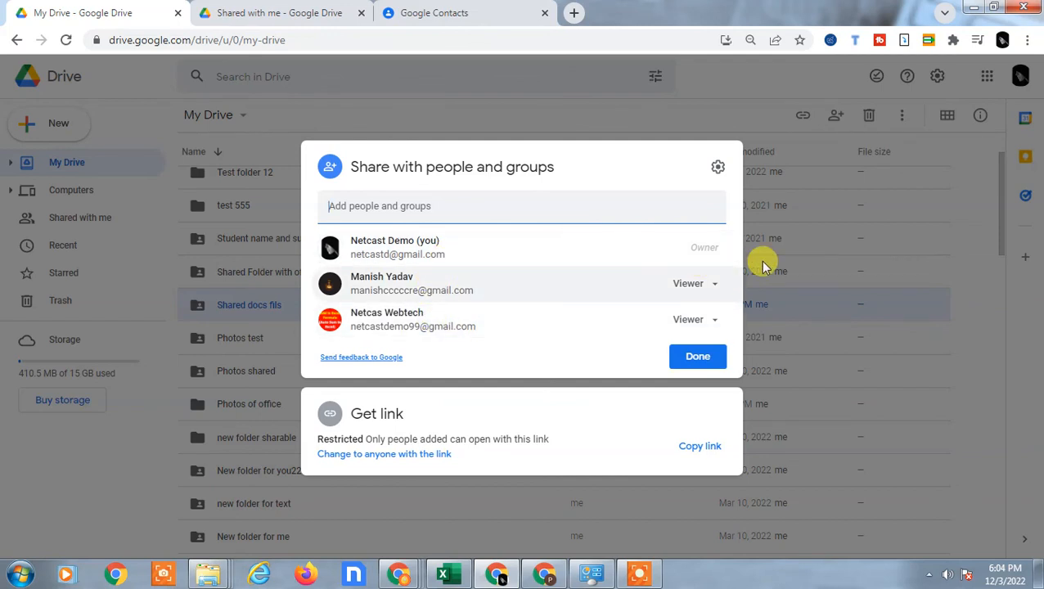
pyautogui.click(697, 357)
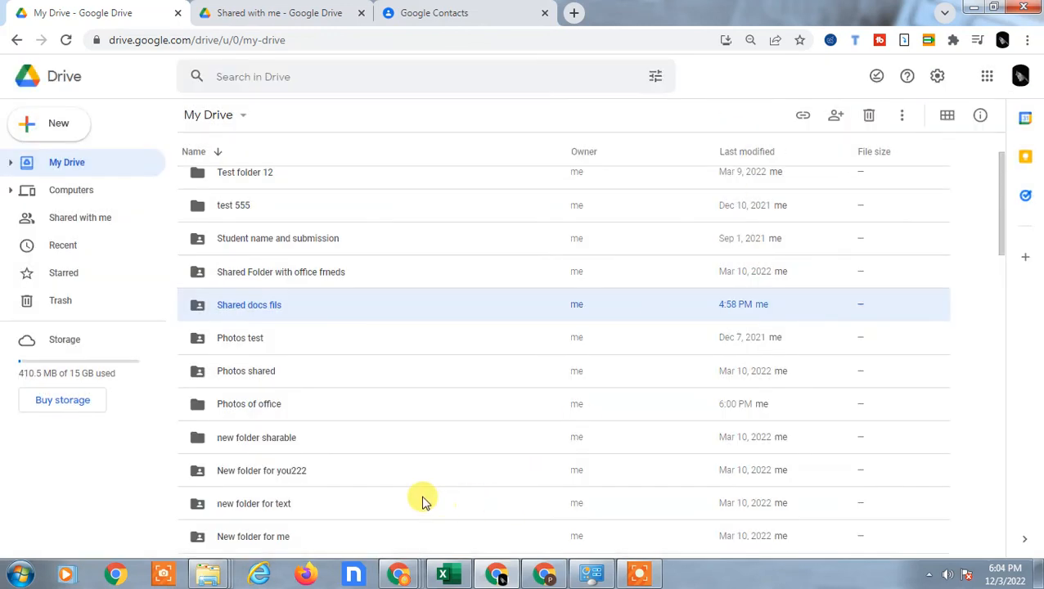